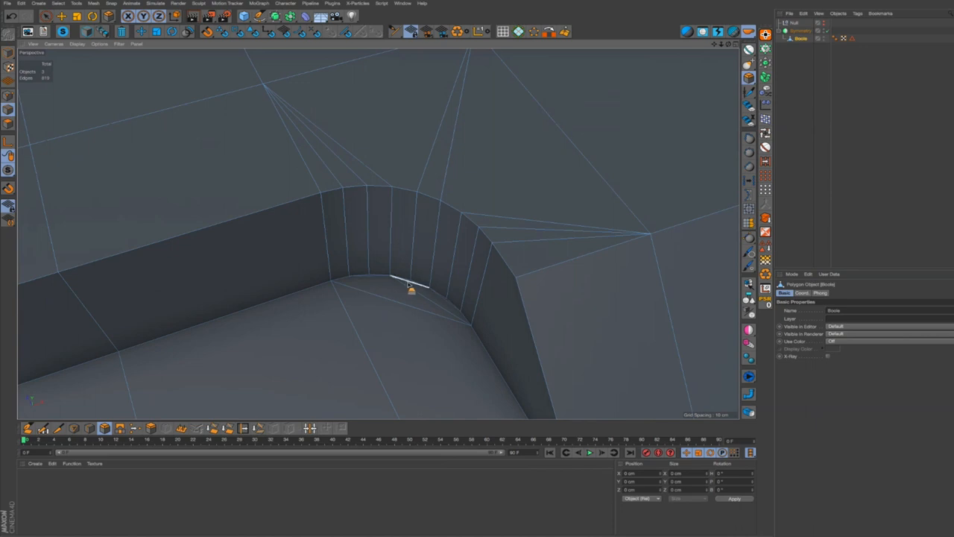
# - Apply a Chamfer-mode bevel to the recess rim and outline edges, rounding the curved corner into segments
pyautogui.moveTo(410, 287); pyautogui.dragTo(373, 286)
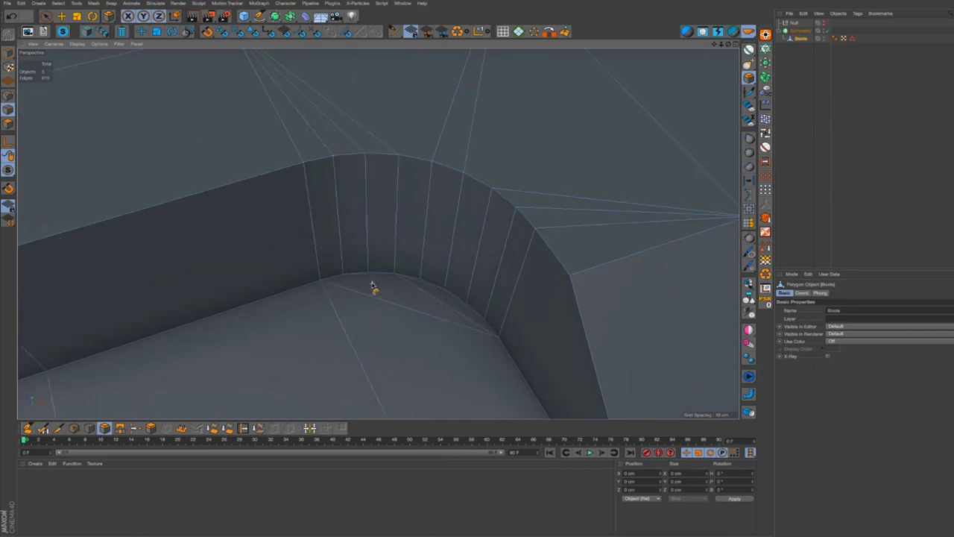
pyautogui.moveTo(373, 287); pyautogui.dragTo(519, 320)
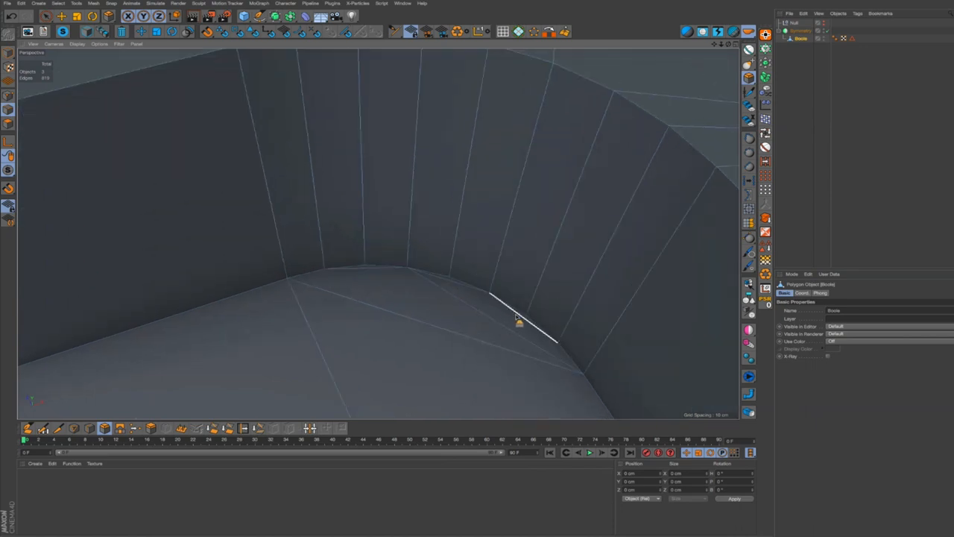
pyautogui.moveTo(519, 320); pyautogui.dragTo(397, 337)
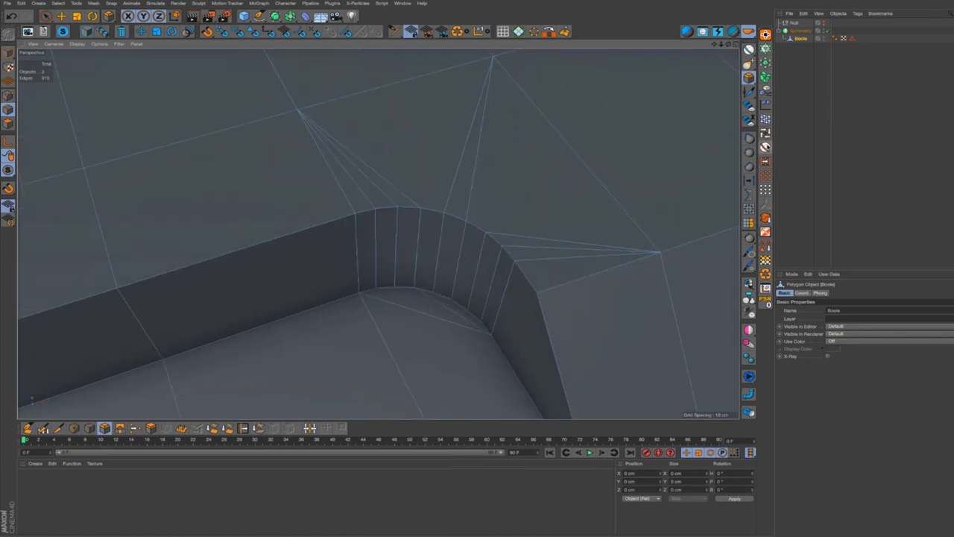
pyautogui.click(765, 148)
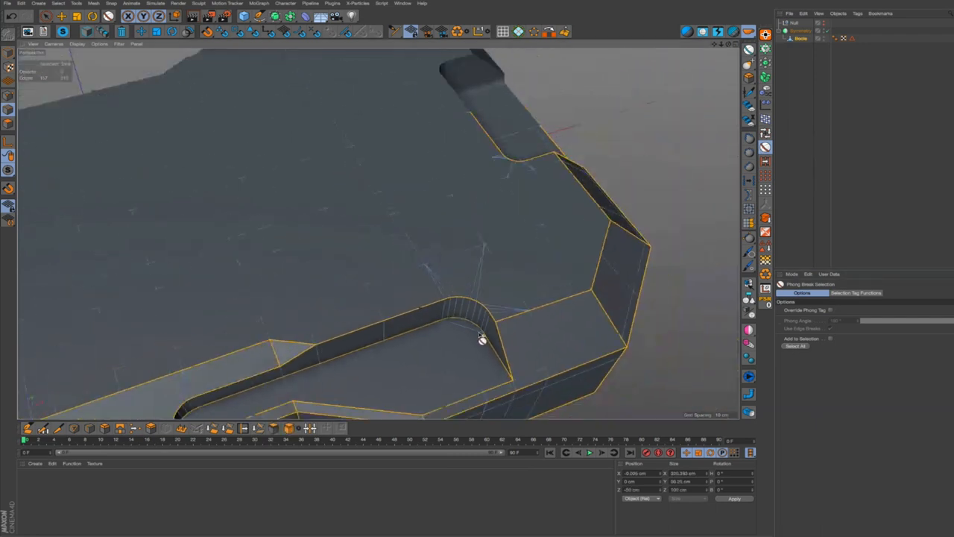
pyautogui.moveTo(480, 340); pyautogui.dragTo(525, 239)
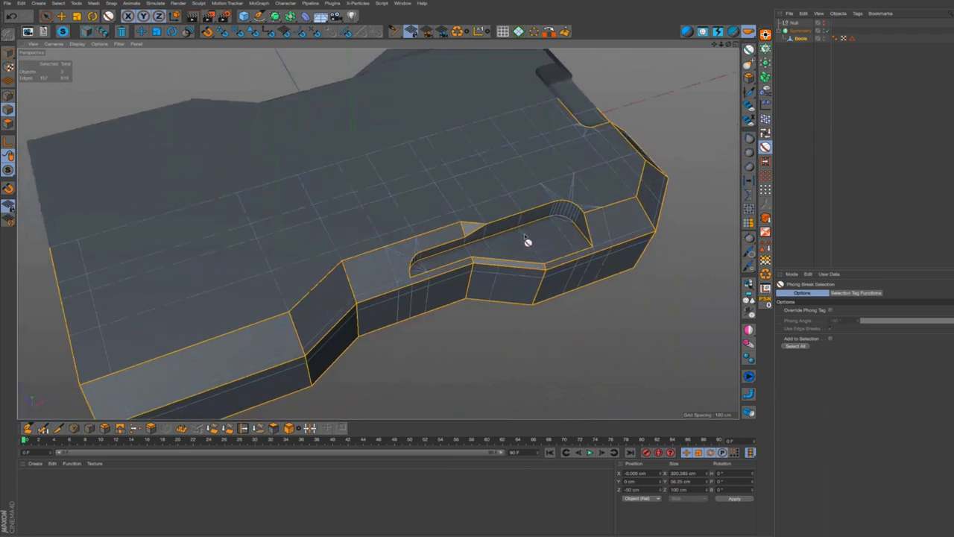
pyautogui.moveTo(522, 239); pyautogui.dragTo(439, 316)
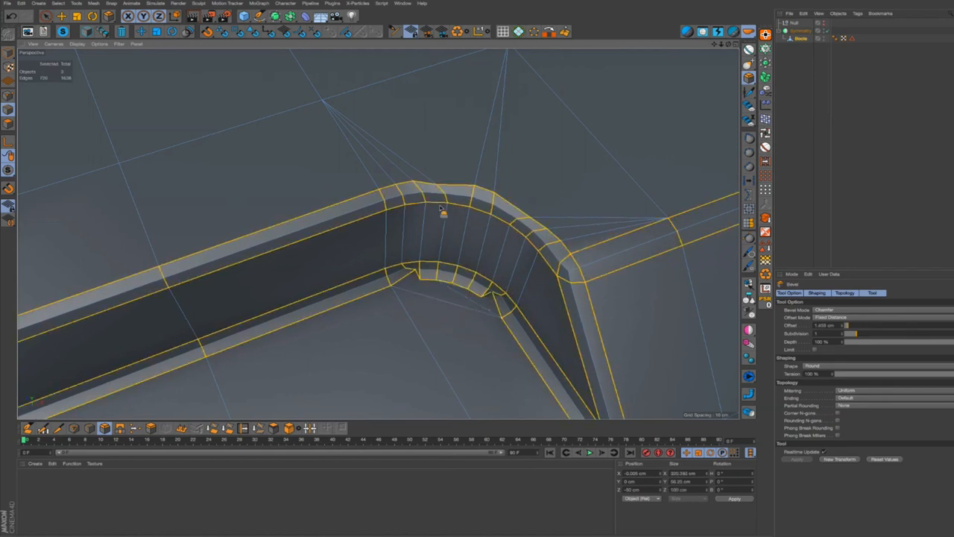
# - Orbit around the chamfered corner and into the recess to examine its shading
pyautogui.moveTo(440, 216); pyautogui.dragTo(480, 197)
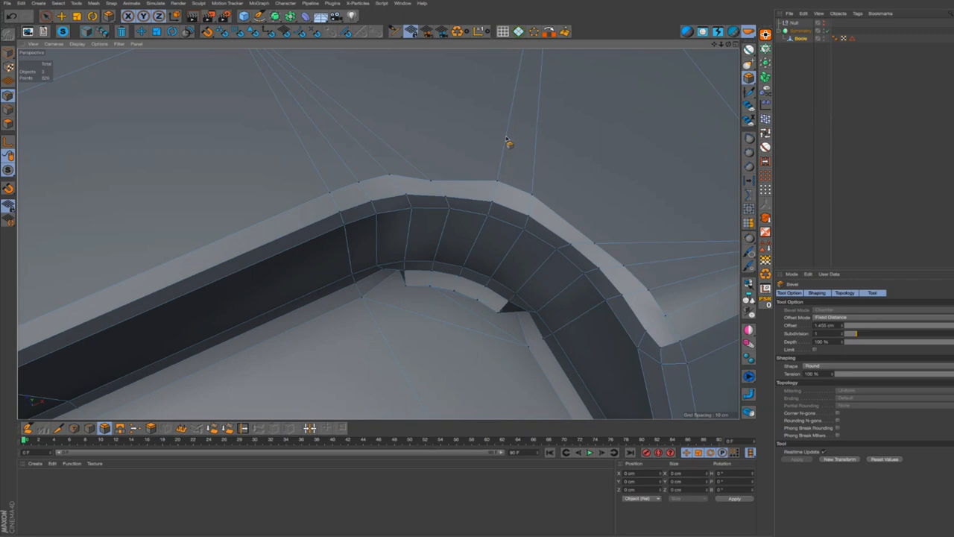
pyautogui.moveTo(535, 188)
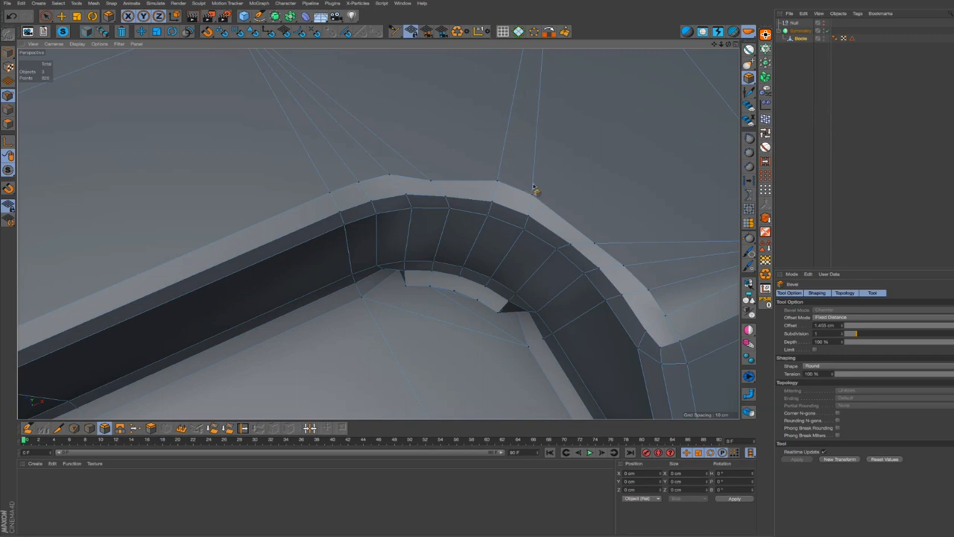
pyautogui.moveTo(432, 186)
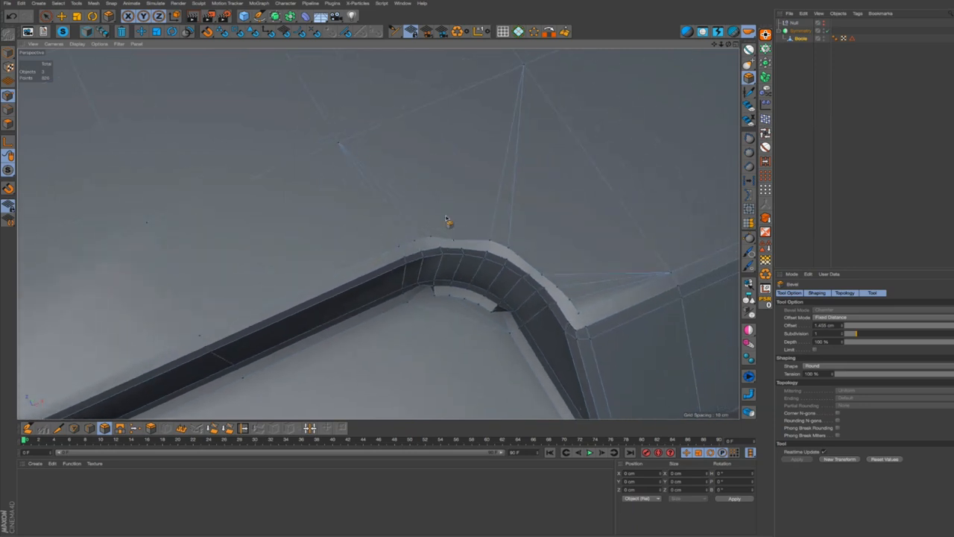
pyautogui.moveTo(507, 232)
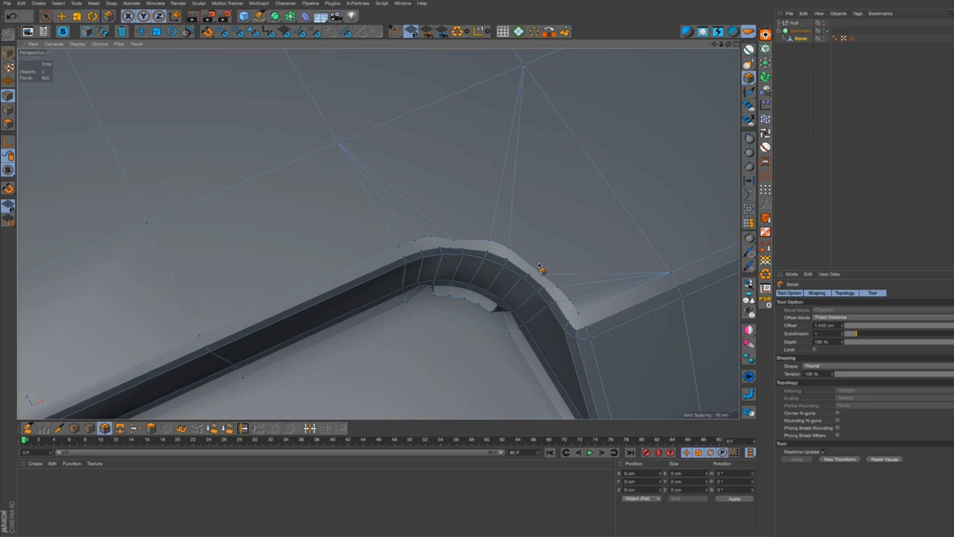
pyautogui.moveTo(522, 301)
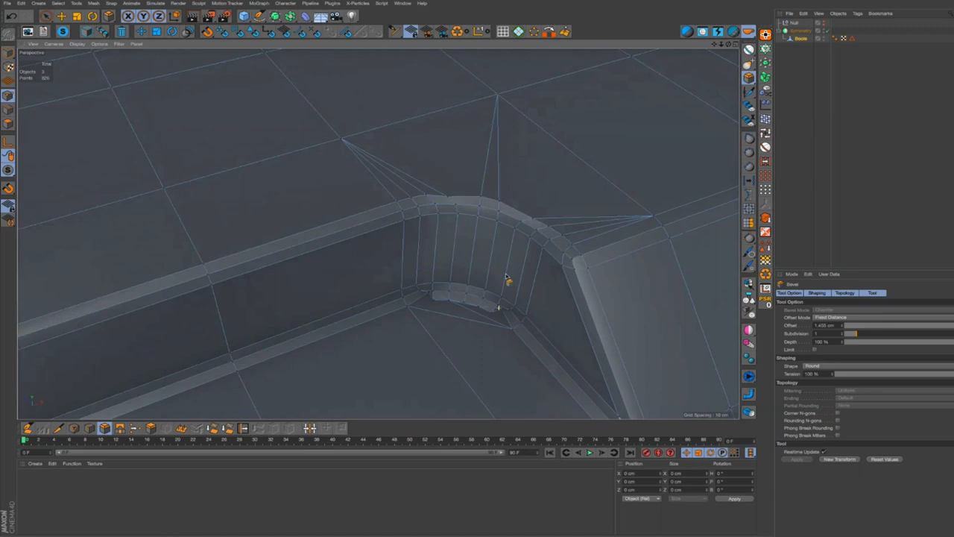
pyautogui.moveTo(507, 281); pyautogui.dragTo(425, 301)
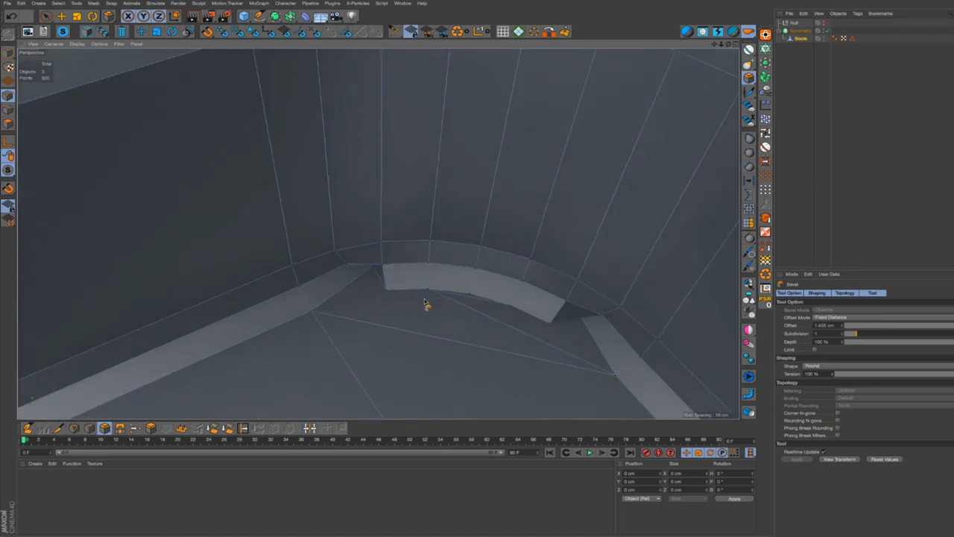
pyautogui.moveTo(464, 284)
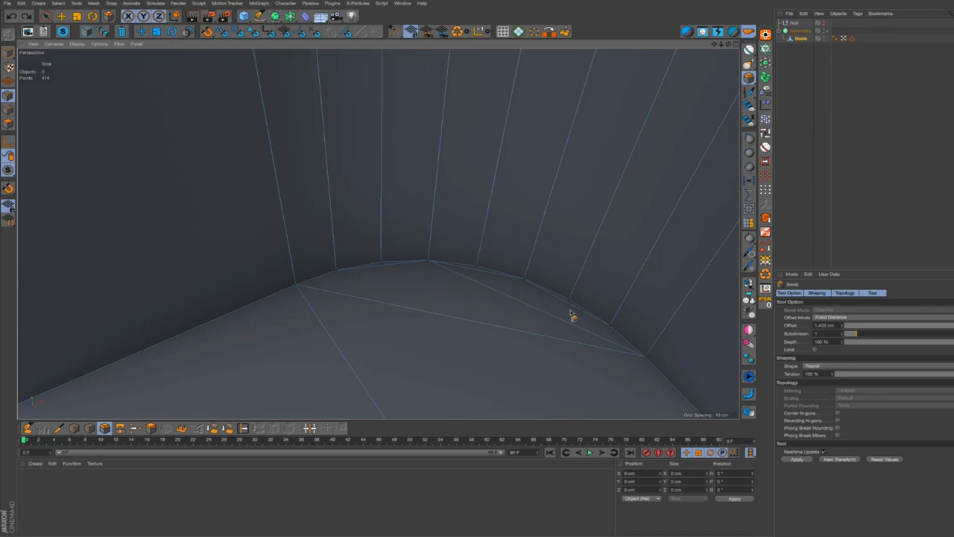
pyautogui.moveTo(375, 274)
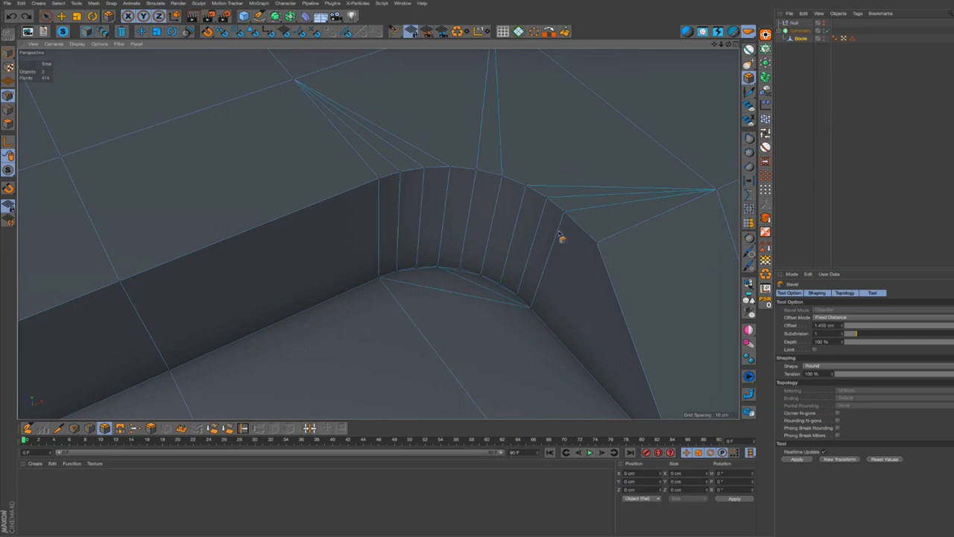
pyautogui.moveTo(564, 239); pyautogui.dragTo(514, 253)
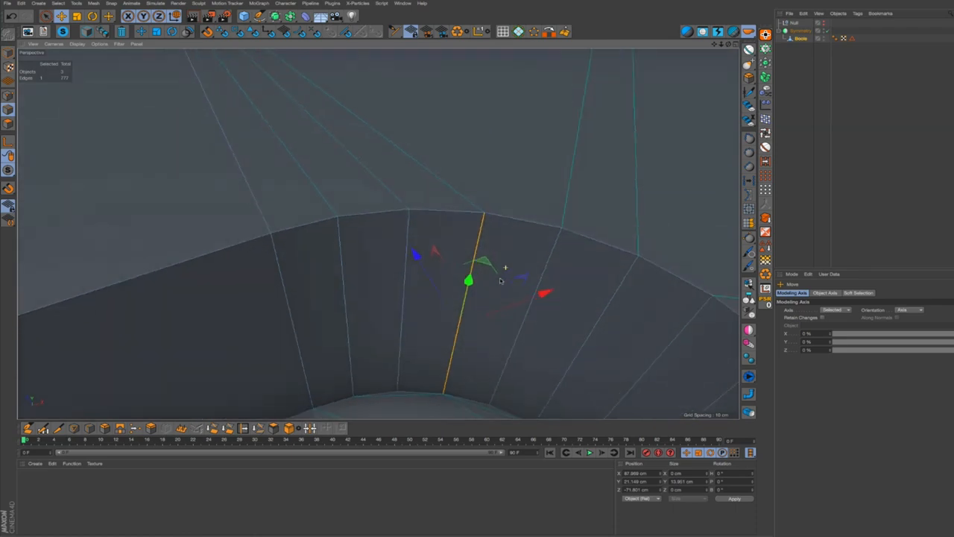
pyautogui.moveTo(504, 281)
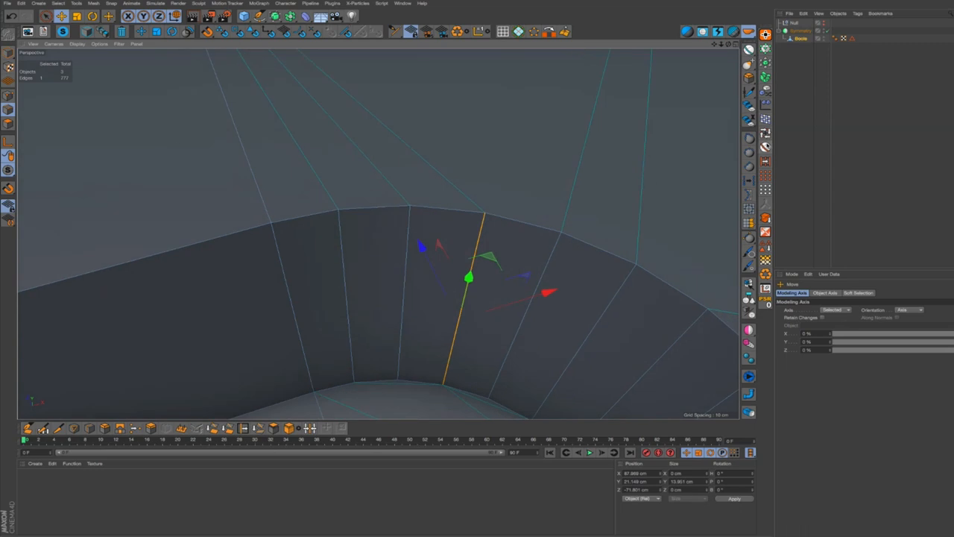
# - Redo the chamfer on the curved recess rim as a narrow segmented strip
pyautogui.click(766, 147)
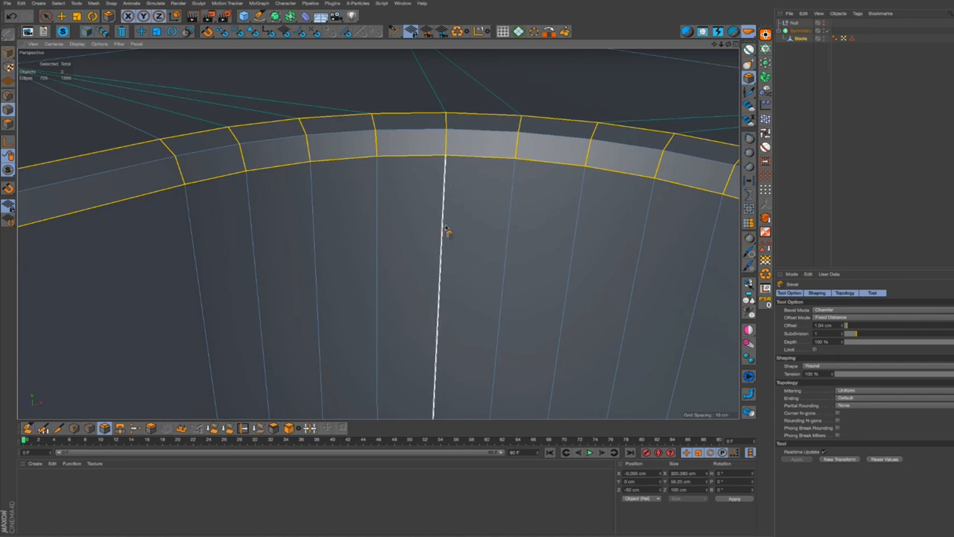
# - Pull back to the whole part and select its outer outline edges with the recess rims
pyautogui.moveTo(446, 229); pyautogui.dragTo(430, 282)
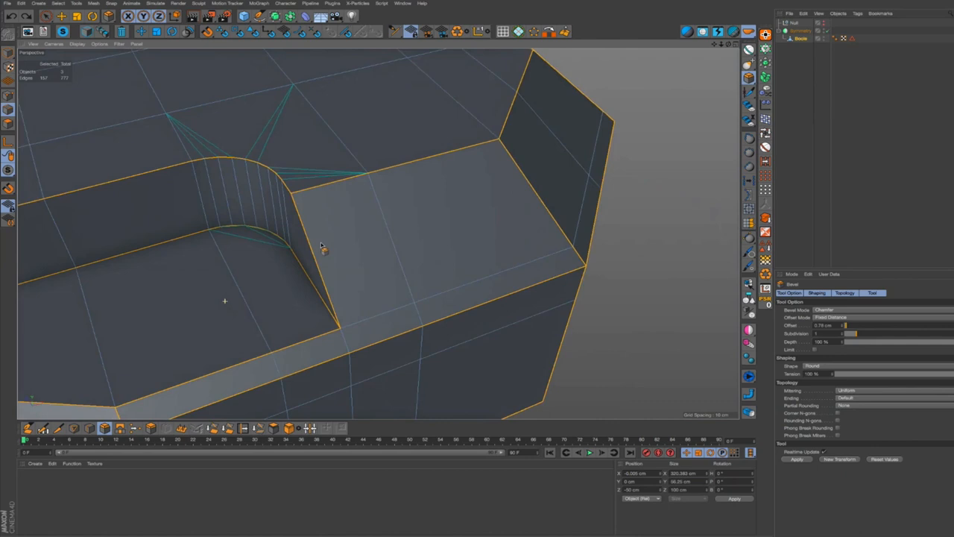
pyautogui.moveTo(321, 246); pyautogui.dragTo(410, 209)
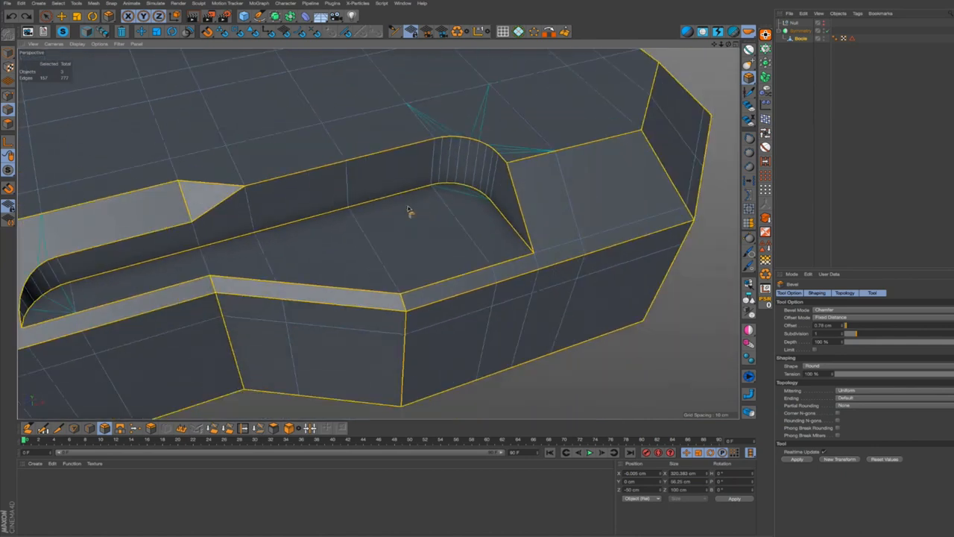
pyautogui.moveTo(436, 132)
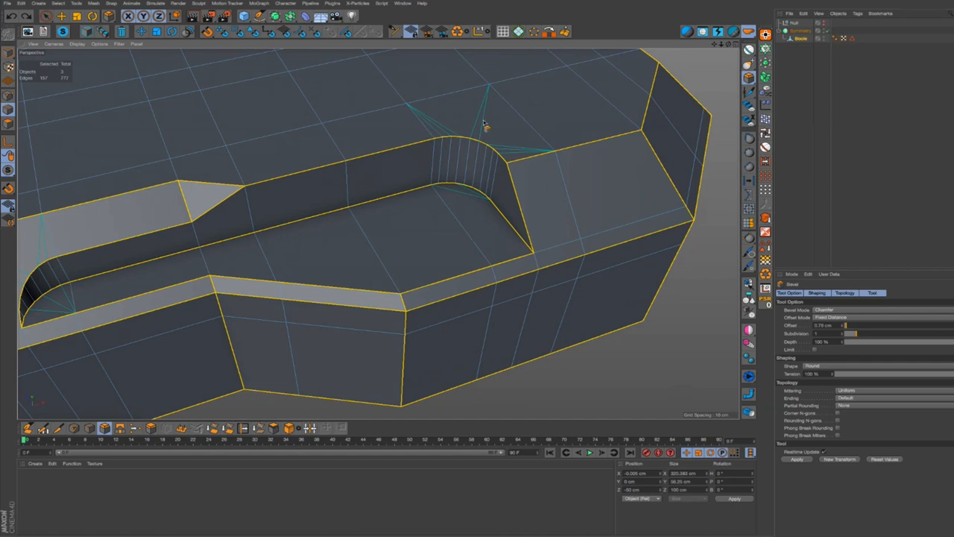
pyautogui.moveTo(485, 126); pyautogui.dragTo(466, 179)
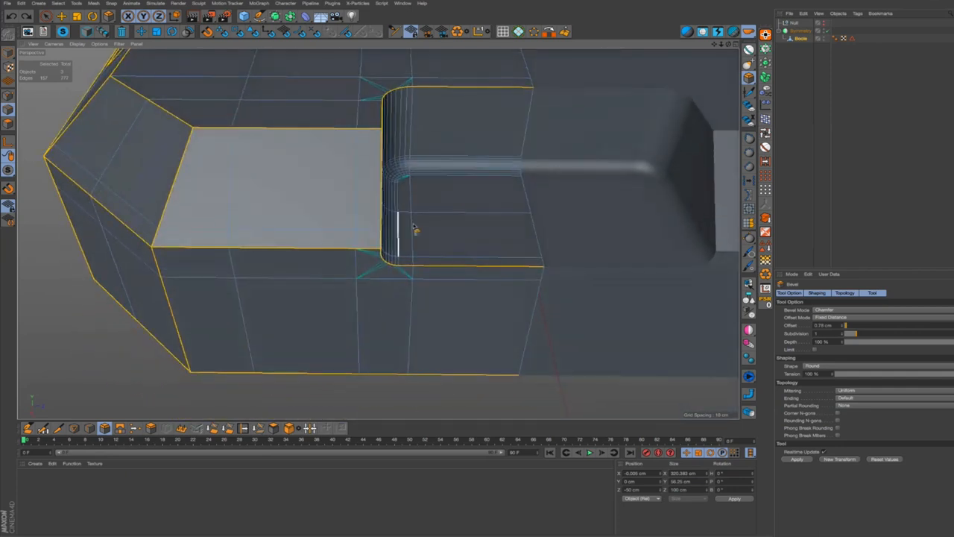
pyautogui.moveTo(435, 103)
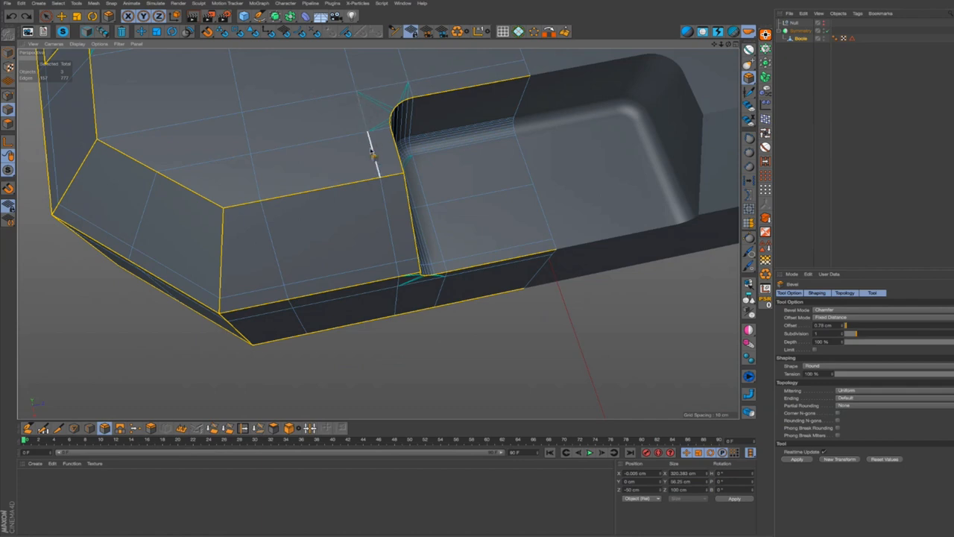
pyautogui.moveTo(385, 97)
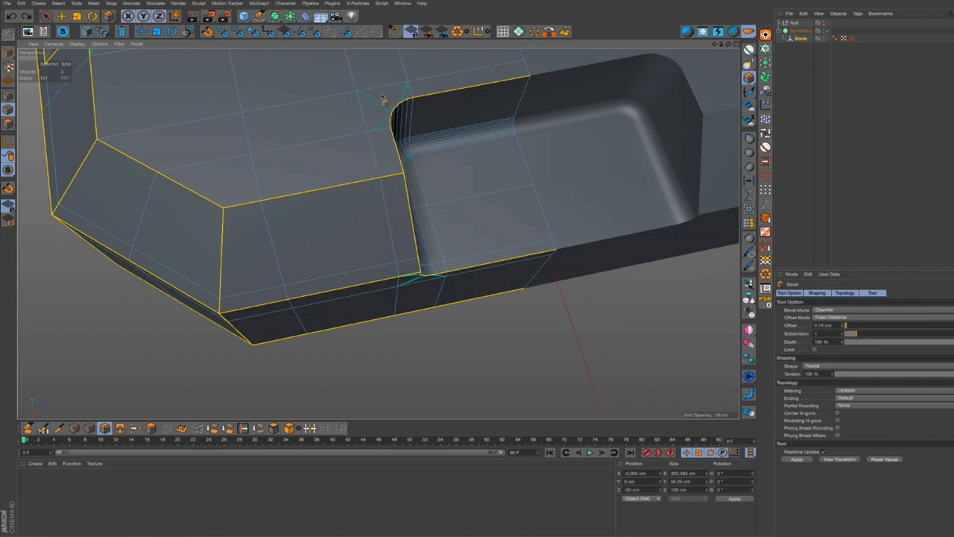
# - Solid-chamfer the selected outline and slot rim edges into narrow doubled strips
pyautogui.moveTo(380, 97); pyautogui.dragTo(361, 134)
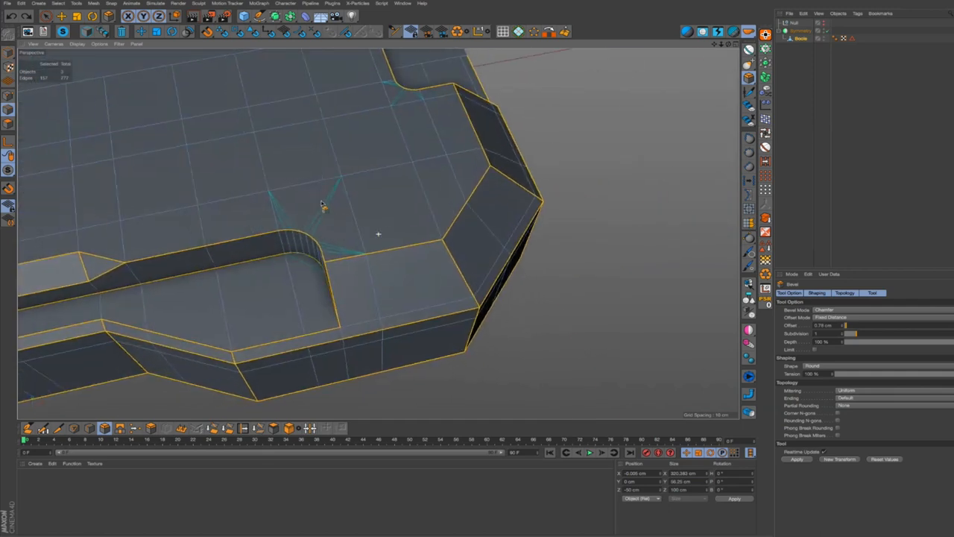
pyautogui.moveTo(321, 206); pyautogui.dragTo(530, 157)
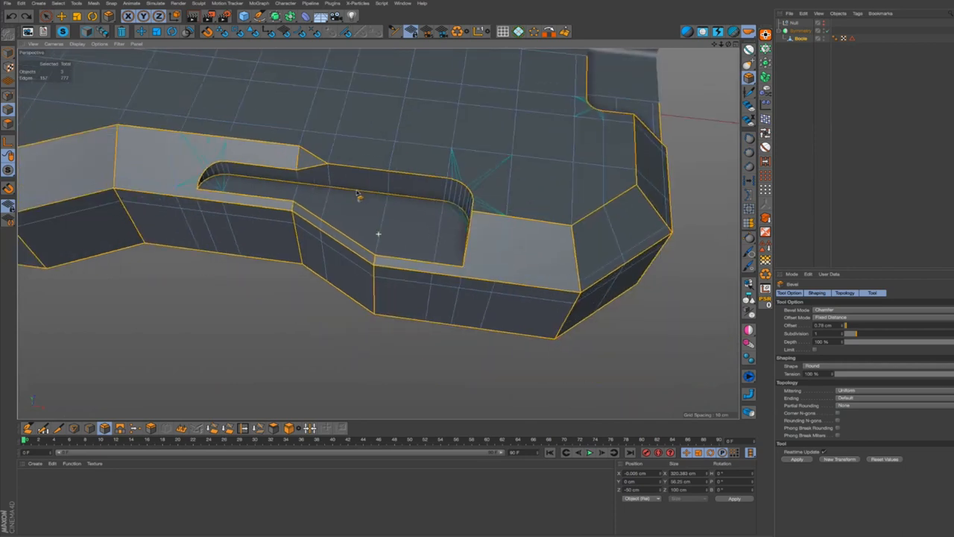
pyautogui.moveTo(358, 194); pyautogui.dragTo(539, 196)
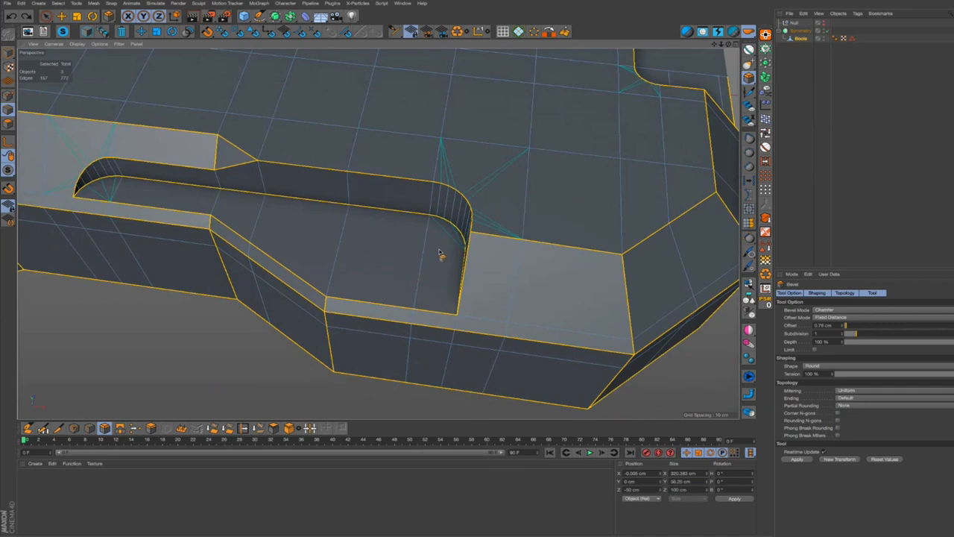
pyautogui.moveTo(440, 253); pyautogui.dragTo(477, 194)
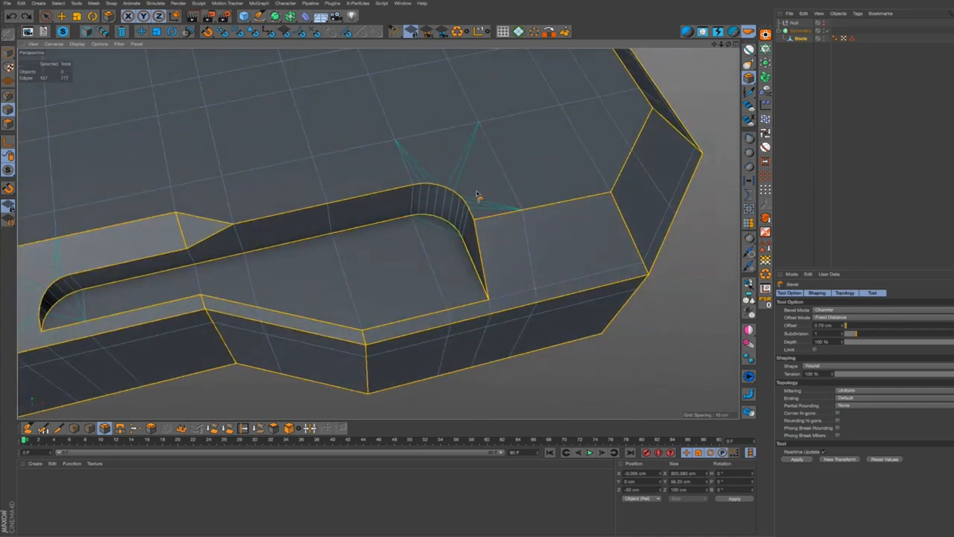
pyautogui.moveTo(403, 250)
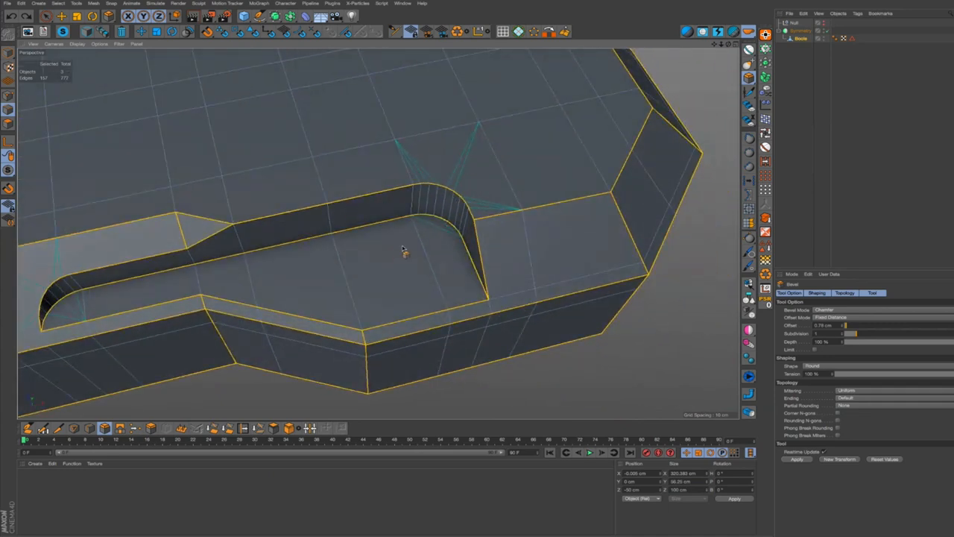
pyautogui.scroll(-3)
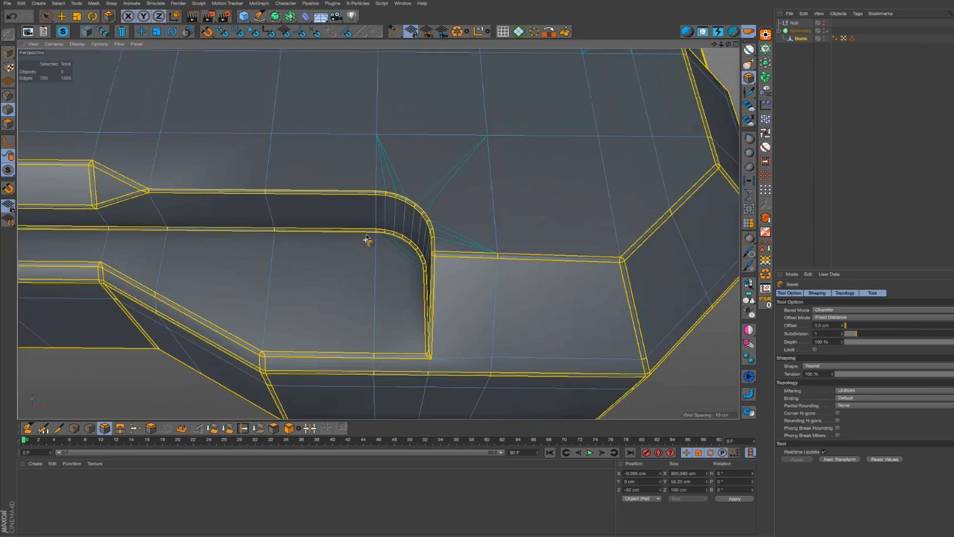
# - Orbit out to inspect the doubled chamfer strips along the outline and slot rim
pyautogui.moveTo(366, 239); pyautogui.dragTo(208, 202)
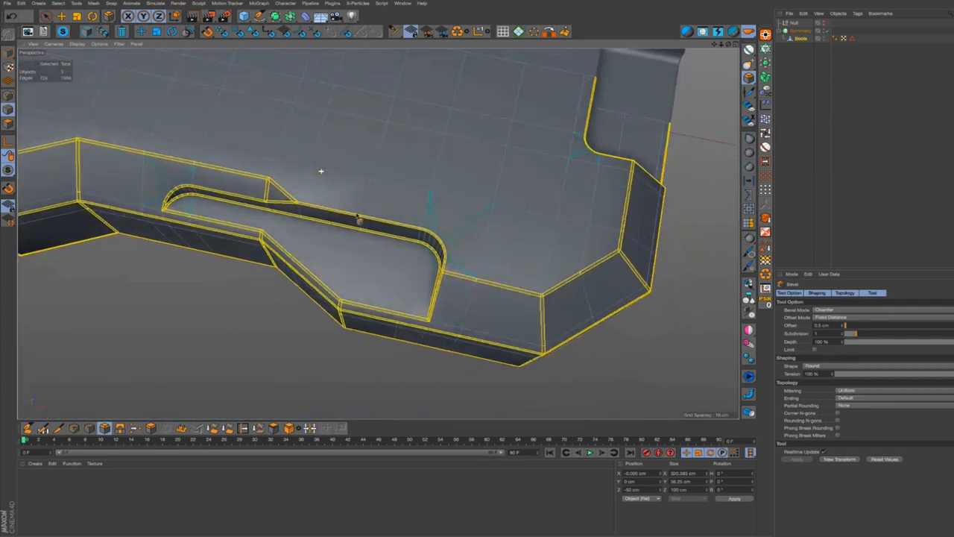
pyautogui.moveTo(531, 253)
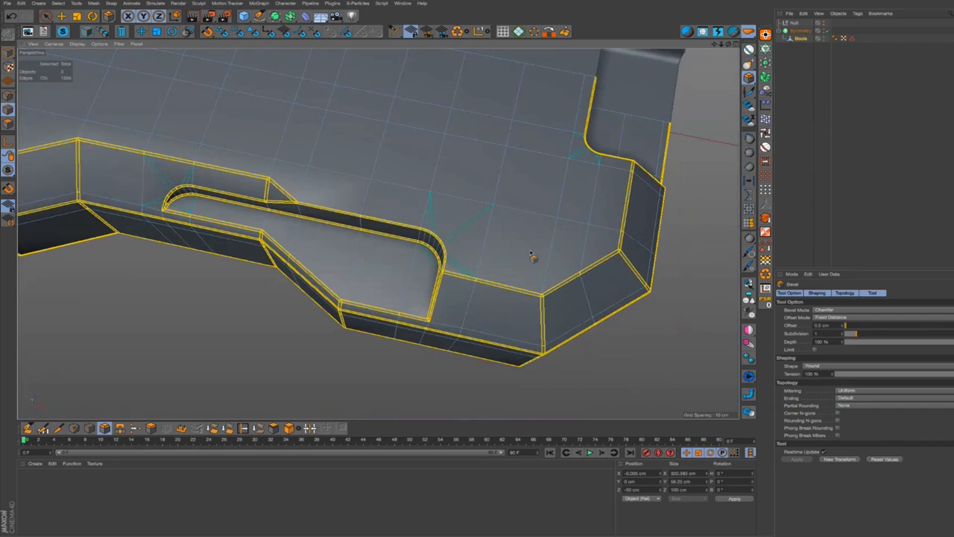
pyautogui.moveTo(579, 238)
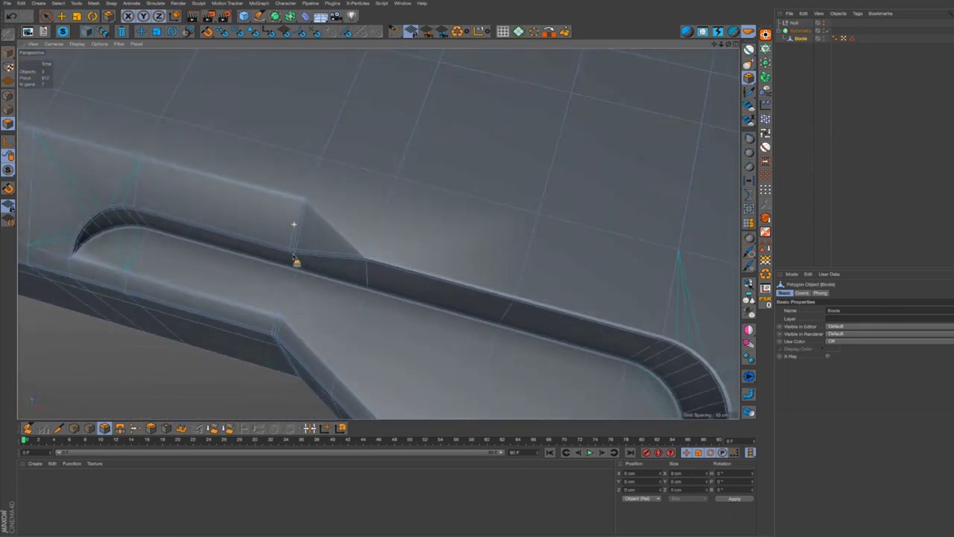
# - Orbit in along the recess wall toward the rounded end's sharp upper rim edges
pyautogui.moveTo(294, 224); pyautogui.dragTo(340, 272)
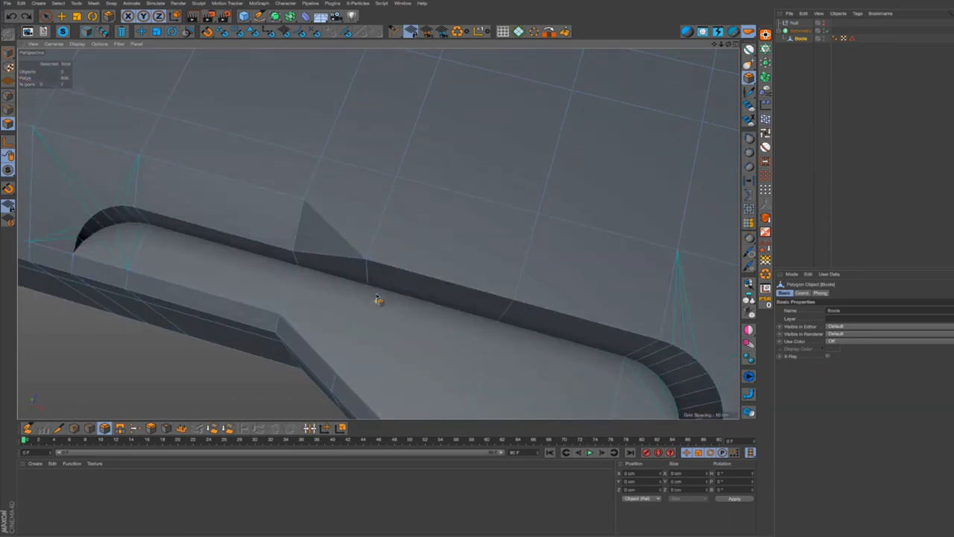
pyautogui.moveTo(379, 298); pyautogui.dragTo(555, 269)
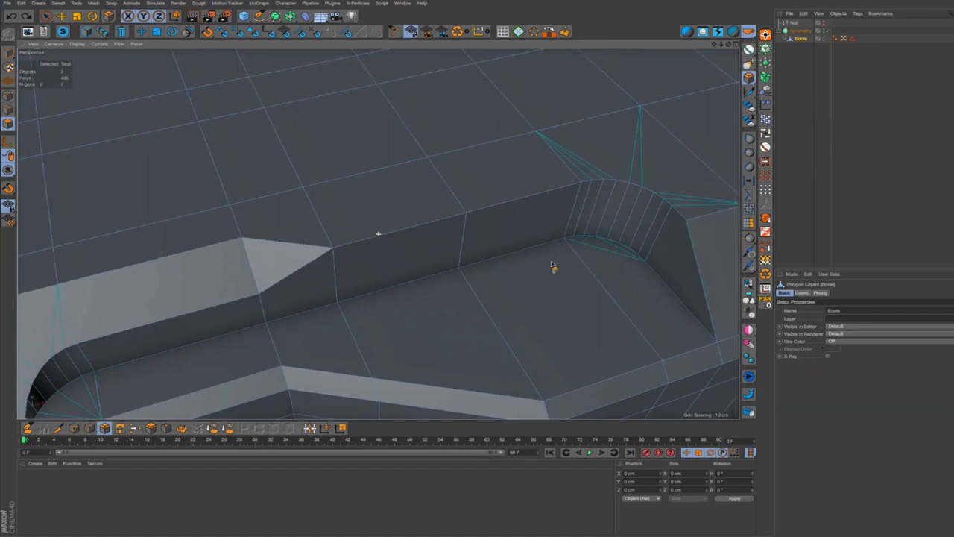
pyautogui.moveTo(552, 265); pyautogui.dragTo(421, 313)
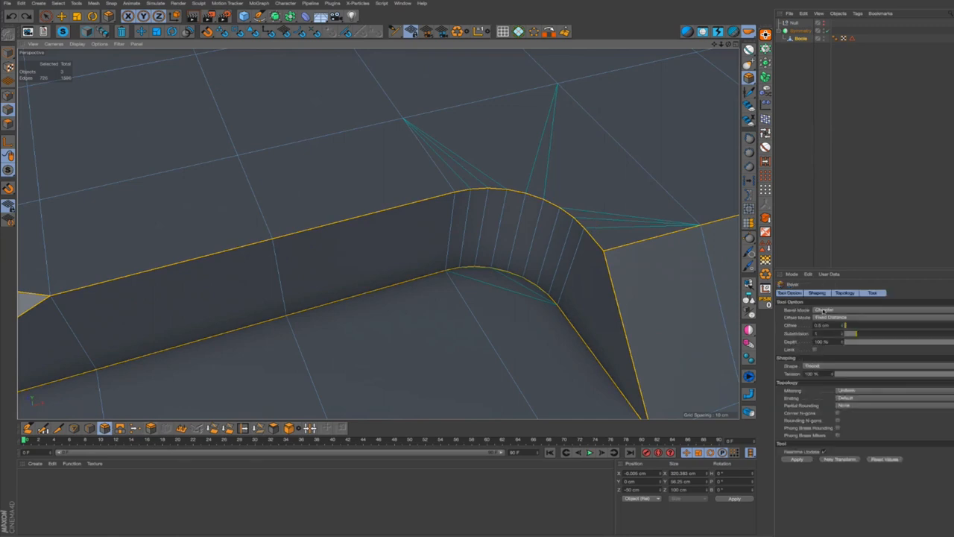
# - Apply the Solid-mode chamfer to the rim edges and check the shaded part from below
pyautogui.click(873, 293)
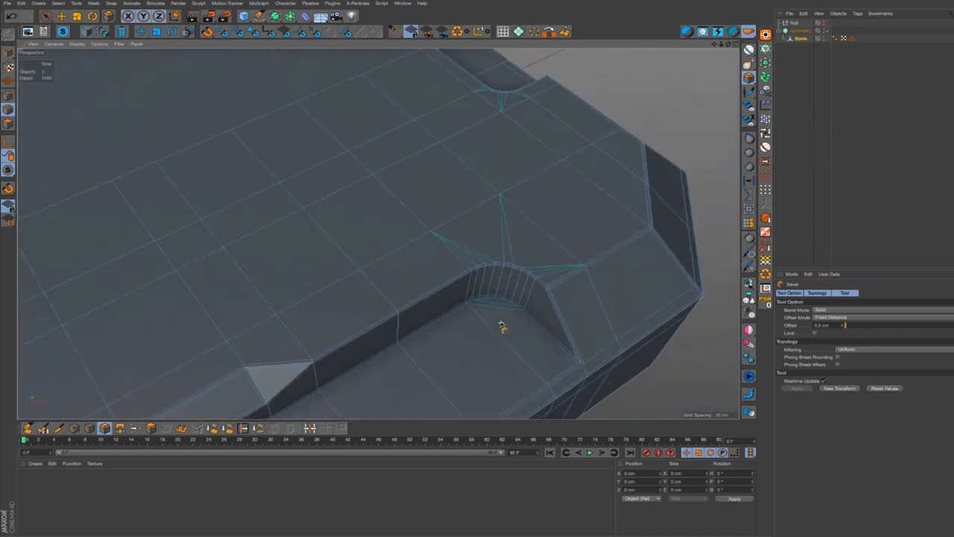
pyautogui.moveTo(504, 325); pyautogui.dragTo(459, 369)
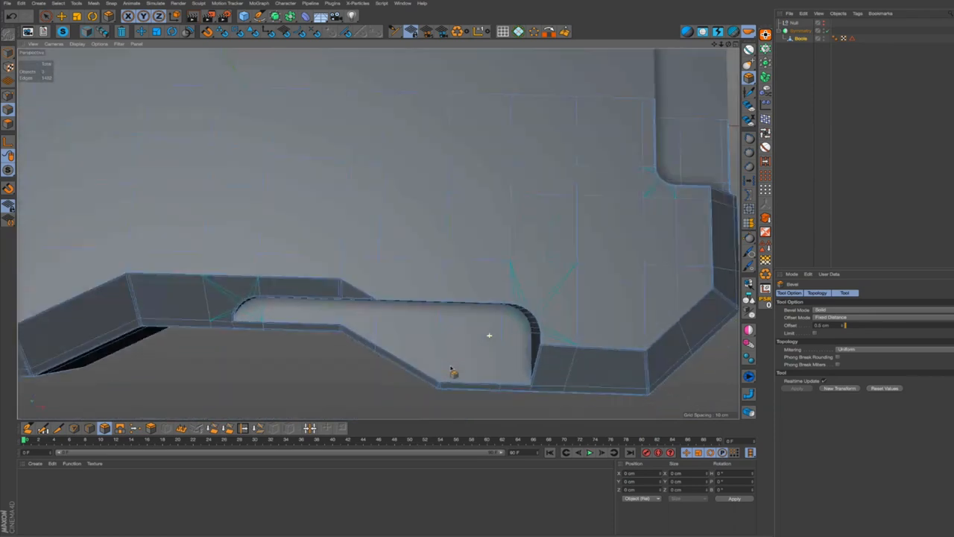
pyautogui.moveTo(489, 335); pyautogui.dragTo(504, 291)
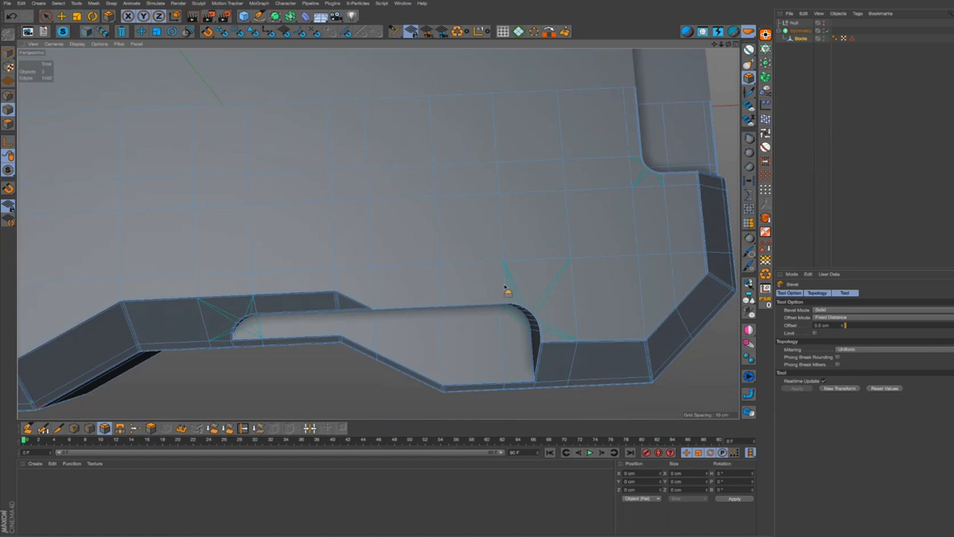
pyautogui.moveTo(507, 291); pyautogui.dragTo(579, 322)
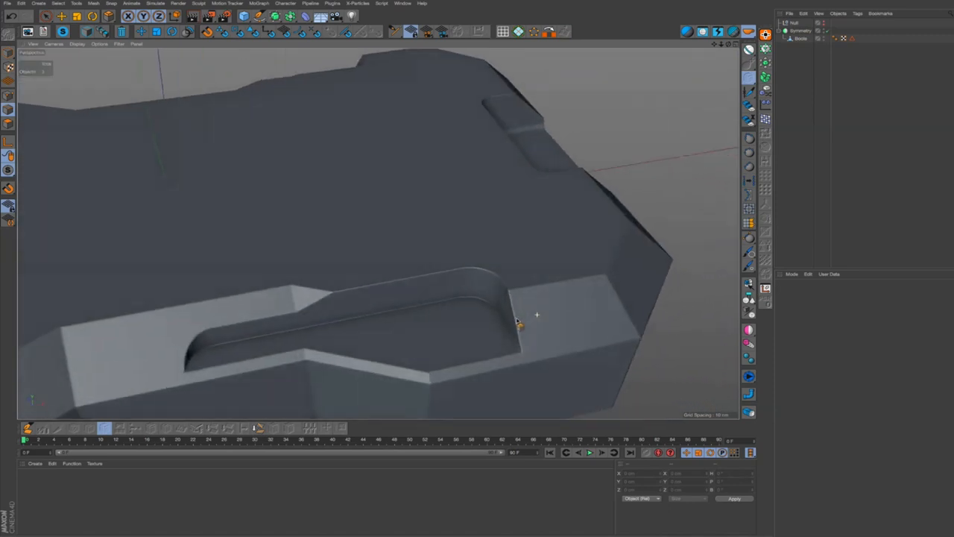
pyautogui.moveTo(537, 321); pyautogui.dragTo(510, 365)
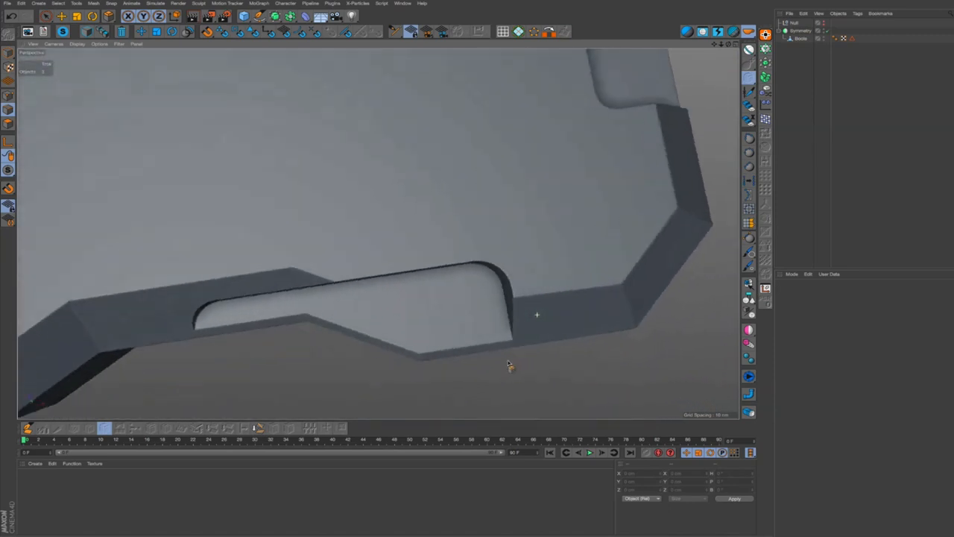
pyautogui.moveTo(507, 365); pyautogui.dragTo(447, 291)
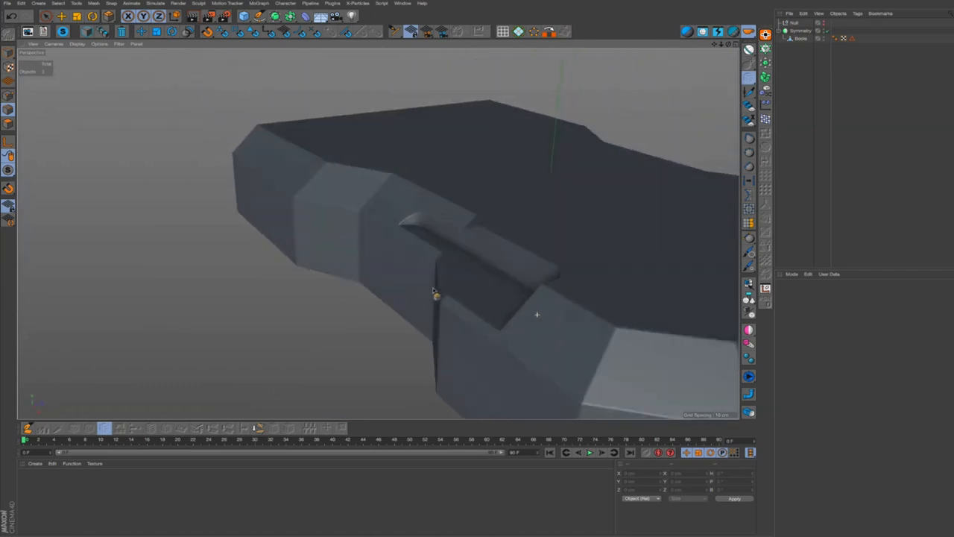
pyautogui.moveTo(436, 296); pyautogui.dragTo(521, 340)
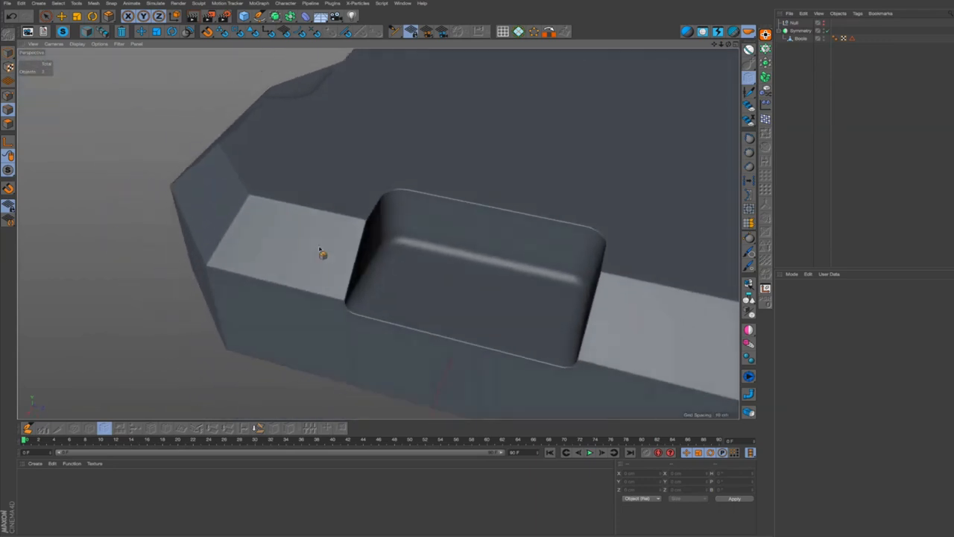
pyautogui.moveTo(321, 251); pyautogui.dragTo(384, 216)
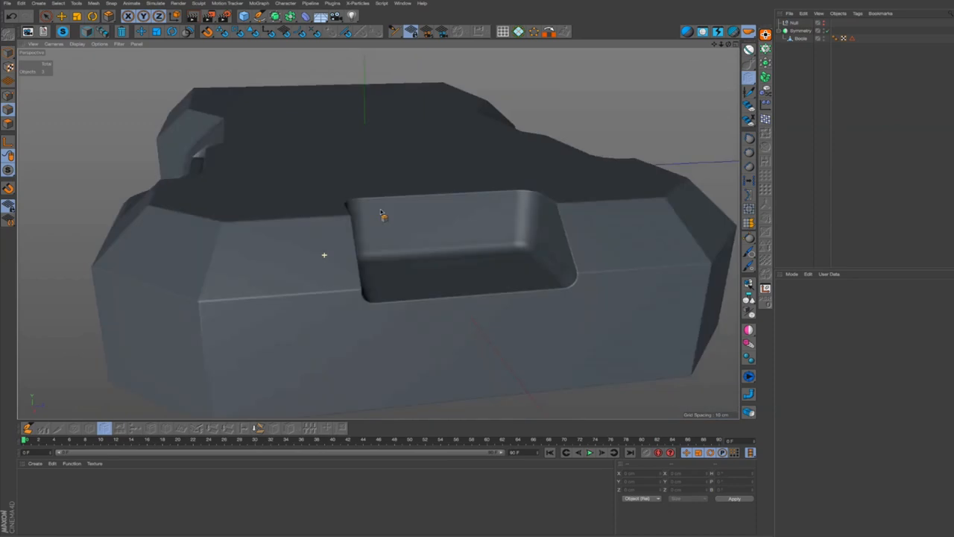
pyautogui.moveTo(380, 216); pyautogui.dragTo(649, 358)
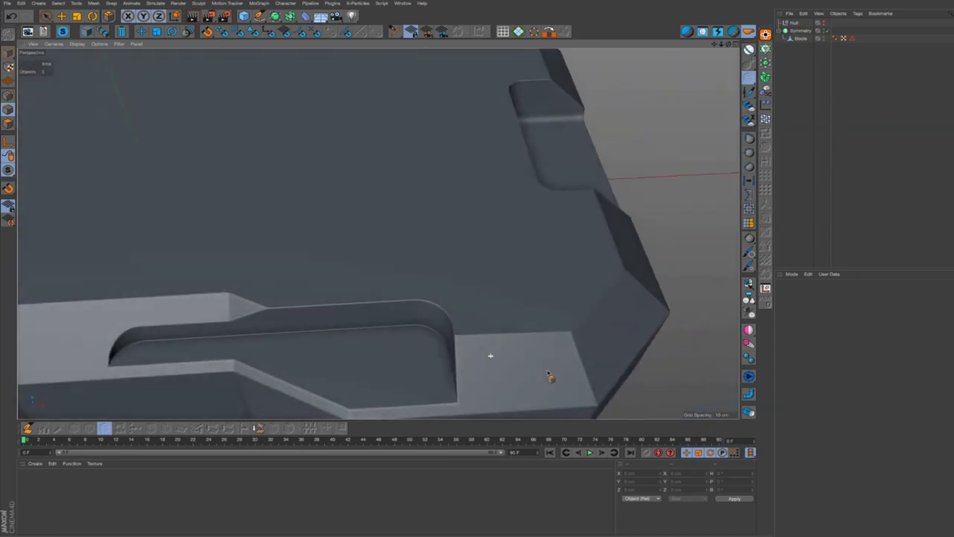
pyautogui.moveTo(491, 355); pyautogui.dragTo(510, 362)
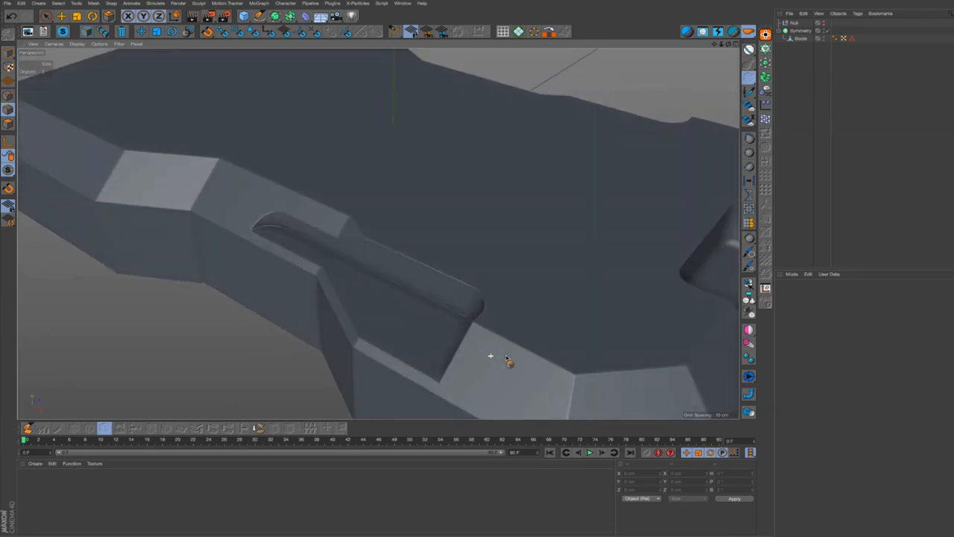
pyautogui.moveTo(490, 357); pyautogui.dragTo(471, 309)
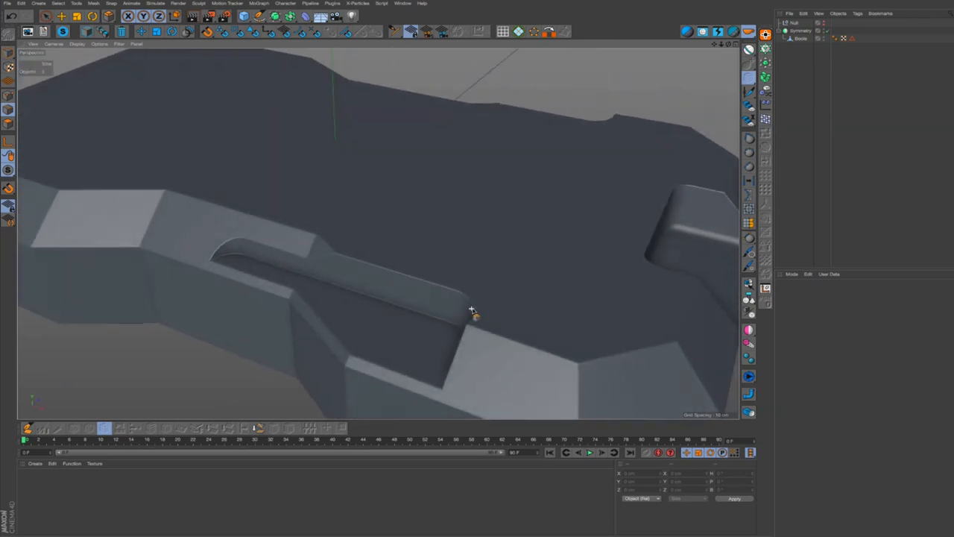
pyautogui.moveTo(474, 309); pyautogui.dragTo(493, 329)
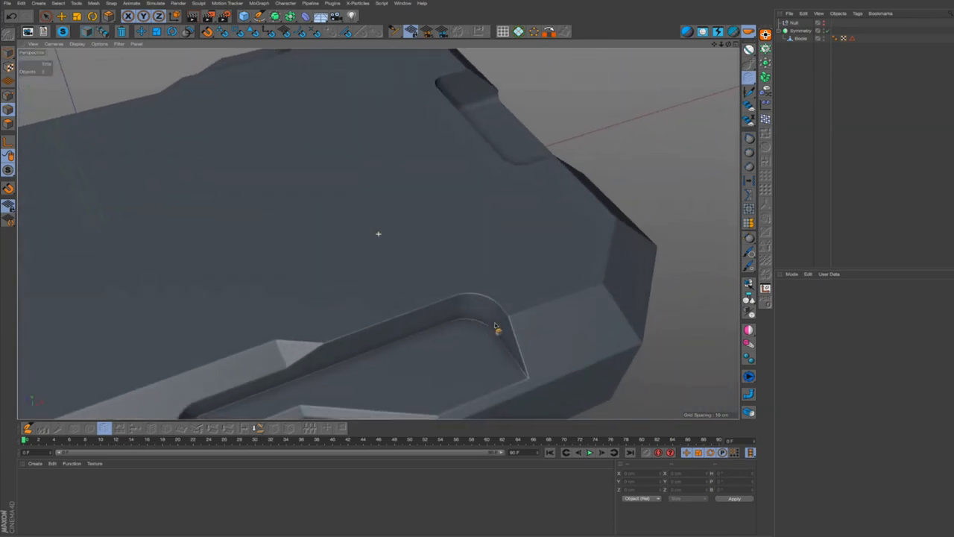
pyautogui.moveTo(492, 328); pyautogui.dragTo(529, 301)
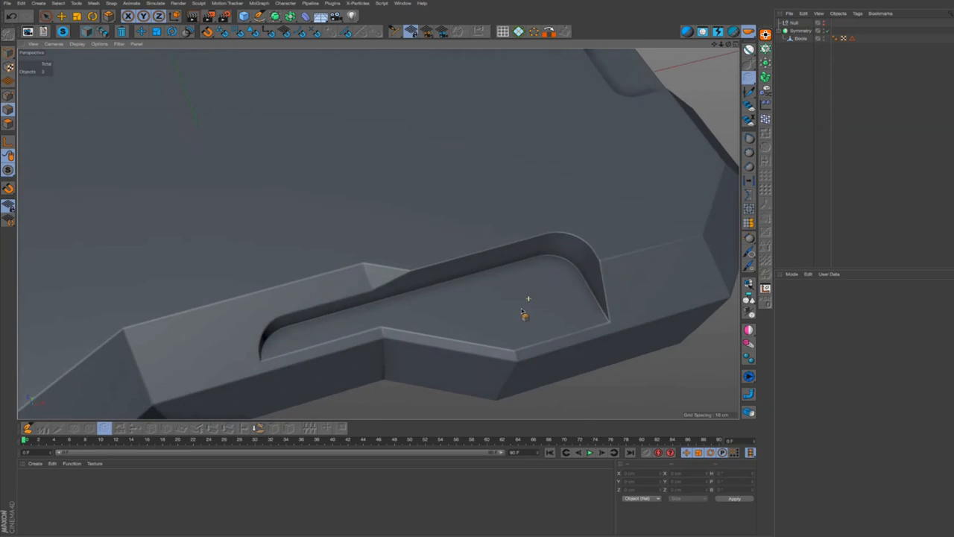
pyautogui.moveTo(522, 313); pyautogui.dragTo(534, 298)
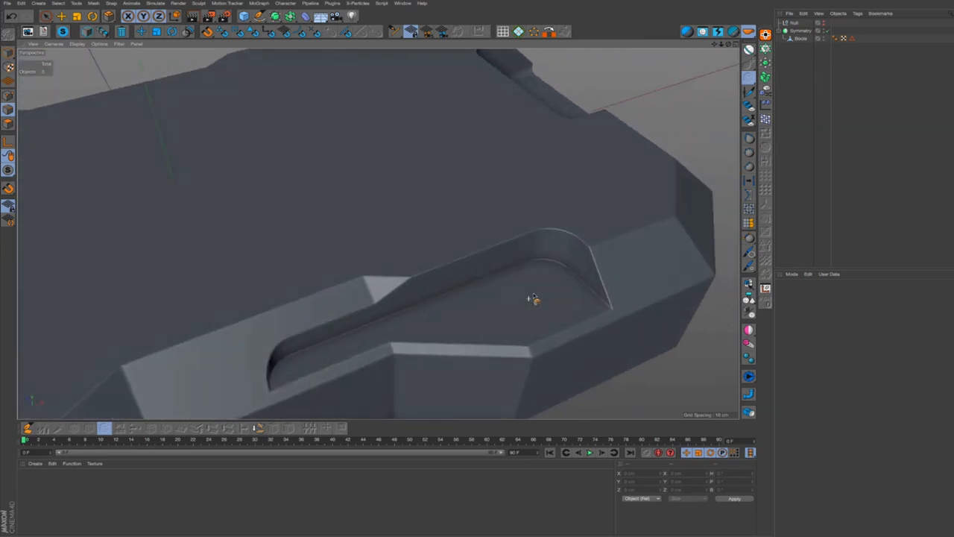
pyautogui.moveTo(534, 299); pyautogui.dragTo(484, 295)
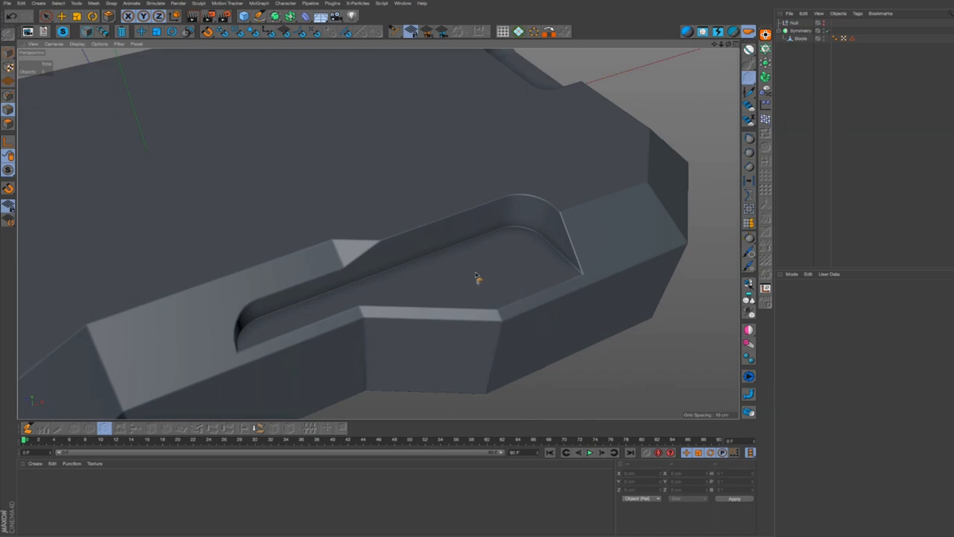
pyautogui.moveTo(555, 218)
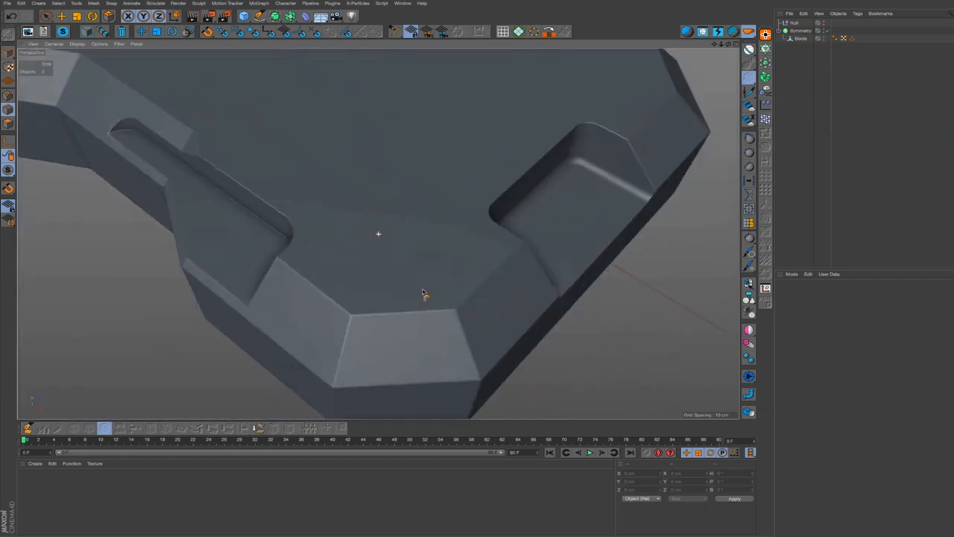
pyautogui.moveTo(425, 295); pyautogui.dragTo(450, 257)
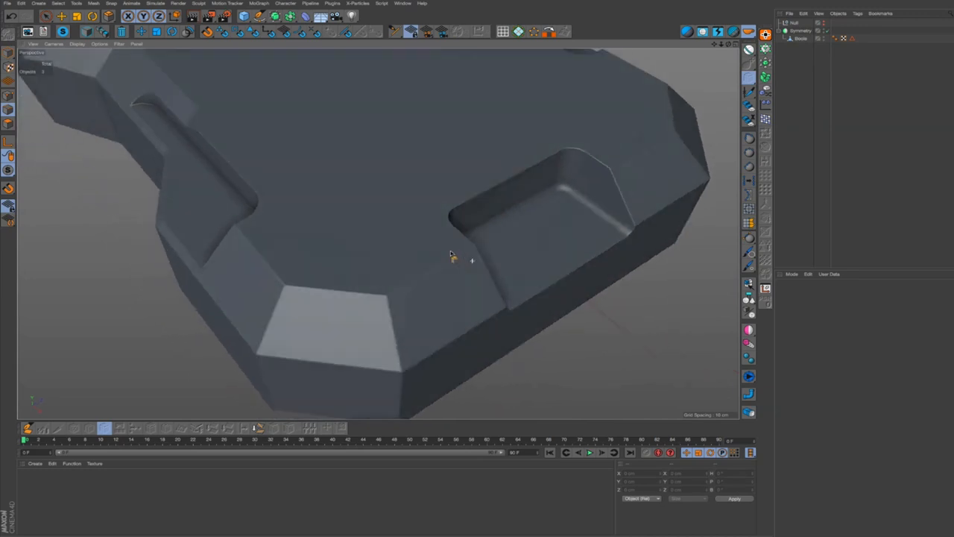
pyautogui.moveTo(454, 257); pyautogui.dragTo(627, 232)
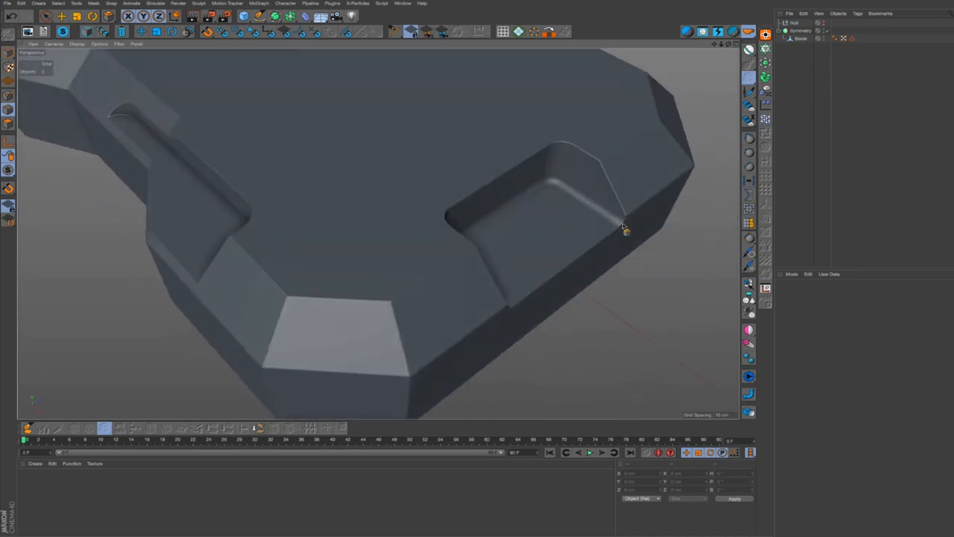
pyautogui.moveTo(626, 231); pyautogui.dragTo(495, 257)
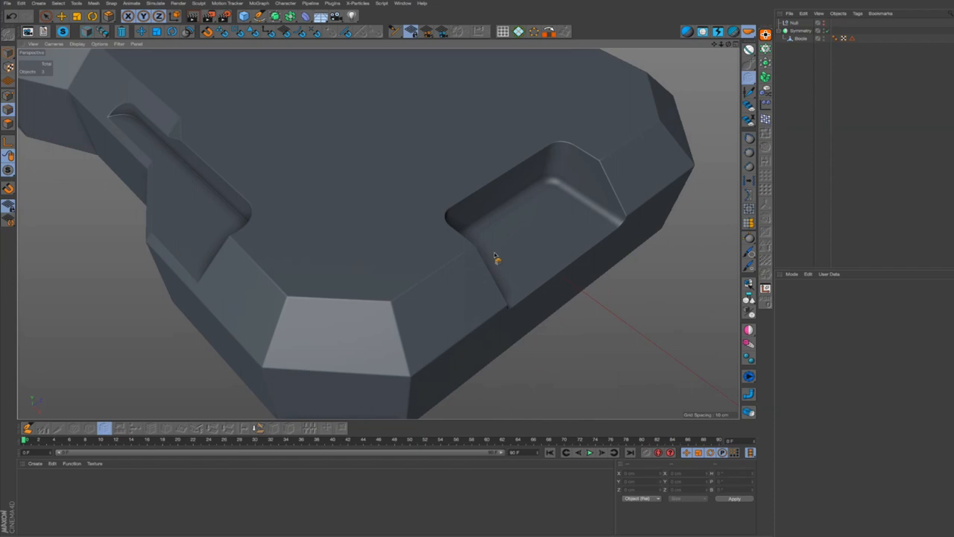
pyautogui.moveTo(629, 212)
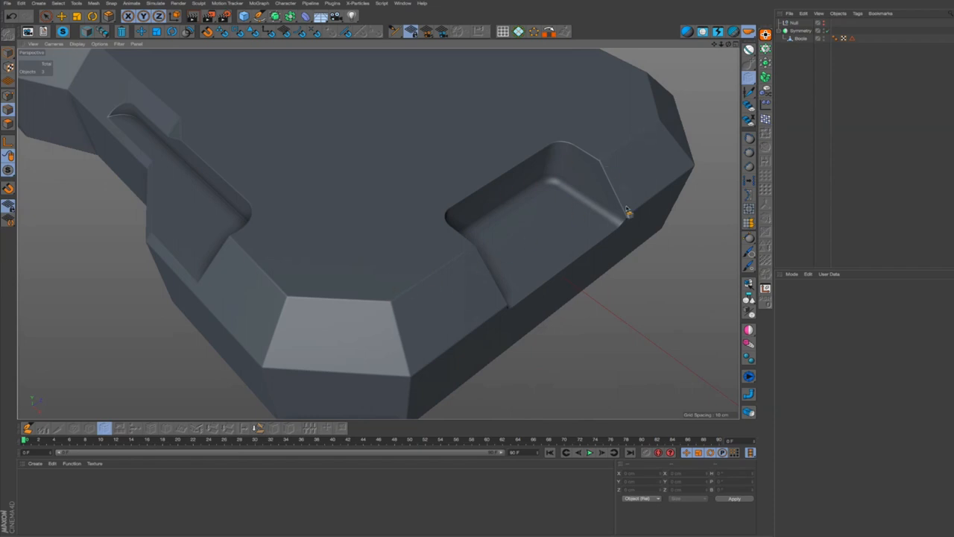
pyautogui.moveTo(629, 212); pyautogui.dragTo(507, 217)
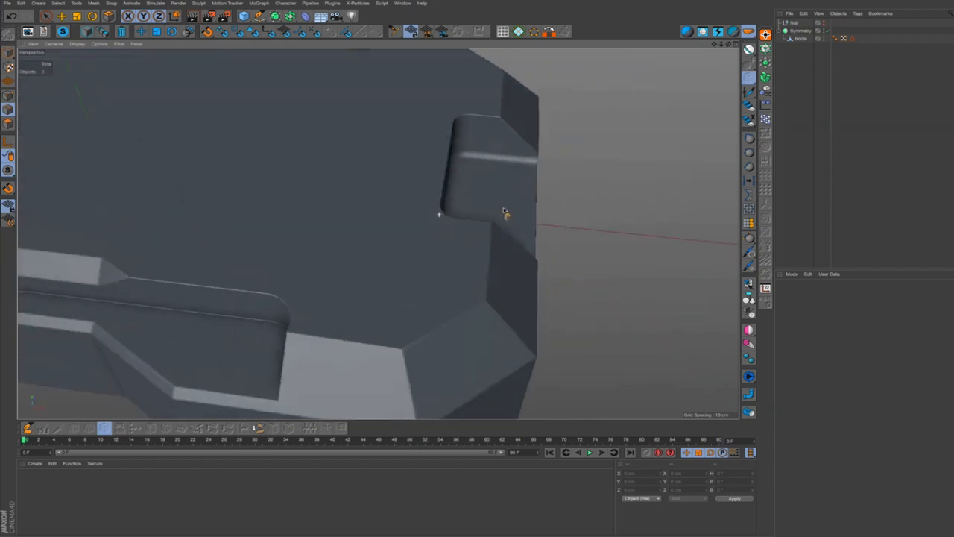
pyautogui.moveTo(507, 212); pyautogui.dragTo(590, 167)
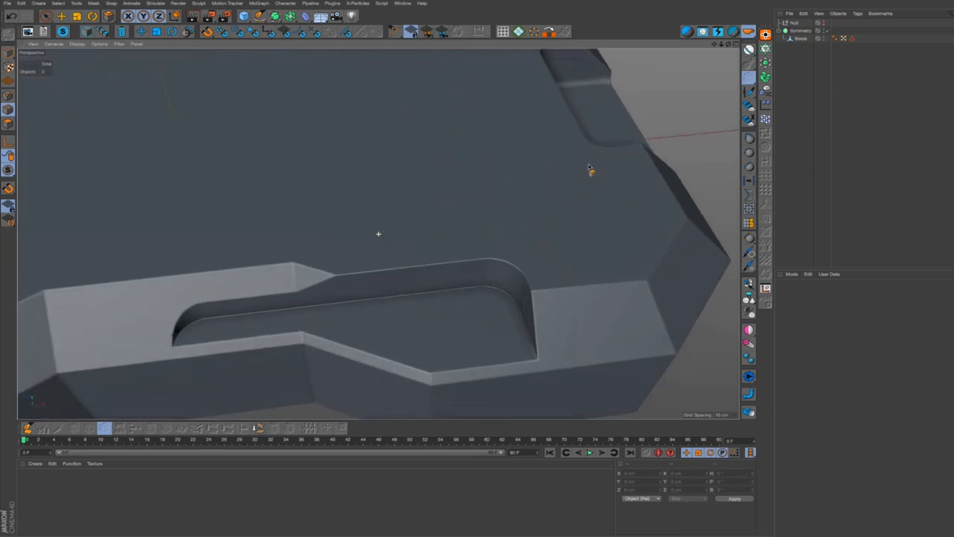
pyautogui.moveTo(589, 172); pyautogui.dragTo(564, 206)
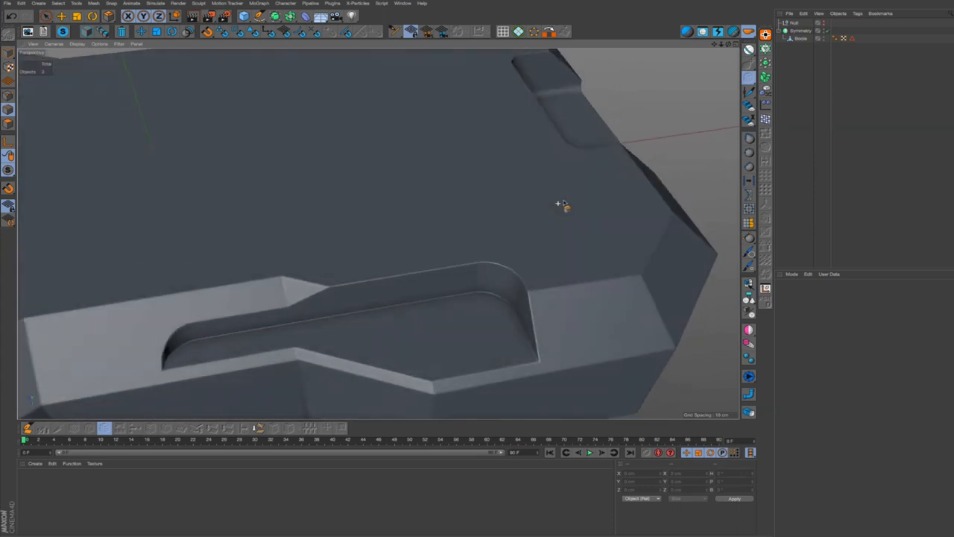
pyautogui.moveTo(559, 205); pyautogui.dragTo(485, 291)
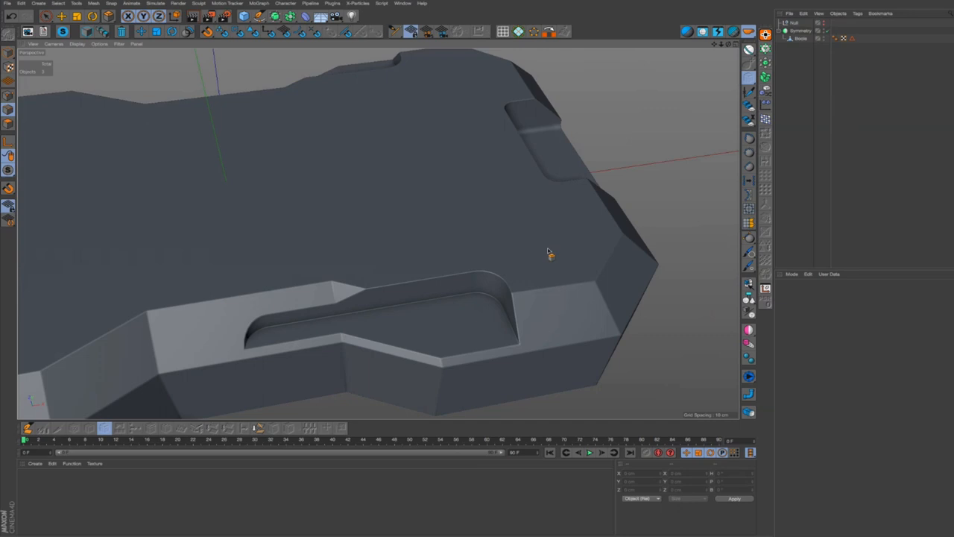
pyautogui.moveTo(453, 236)
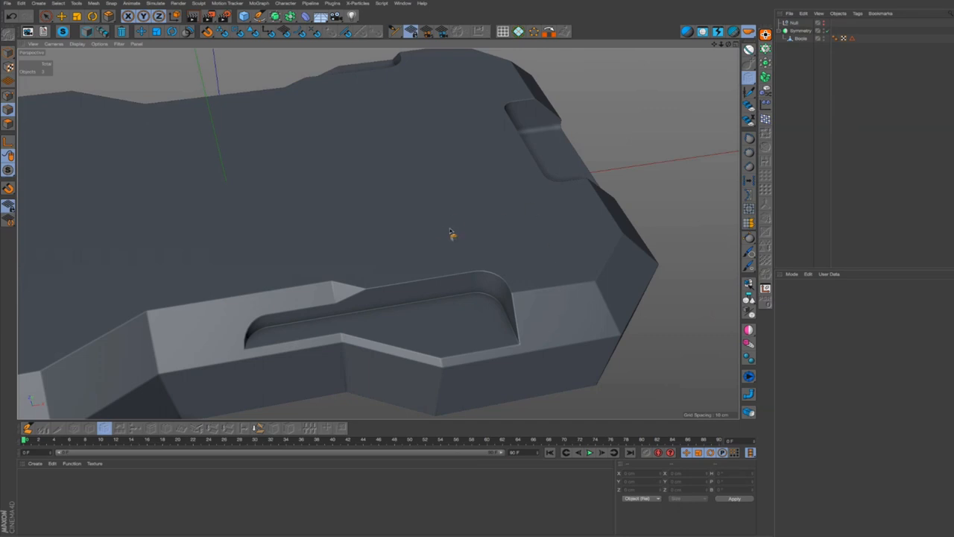
pyautogui.moveTo(568, 291)
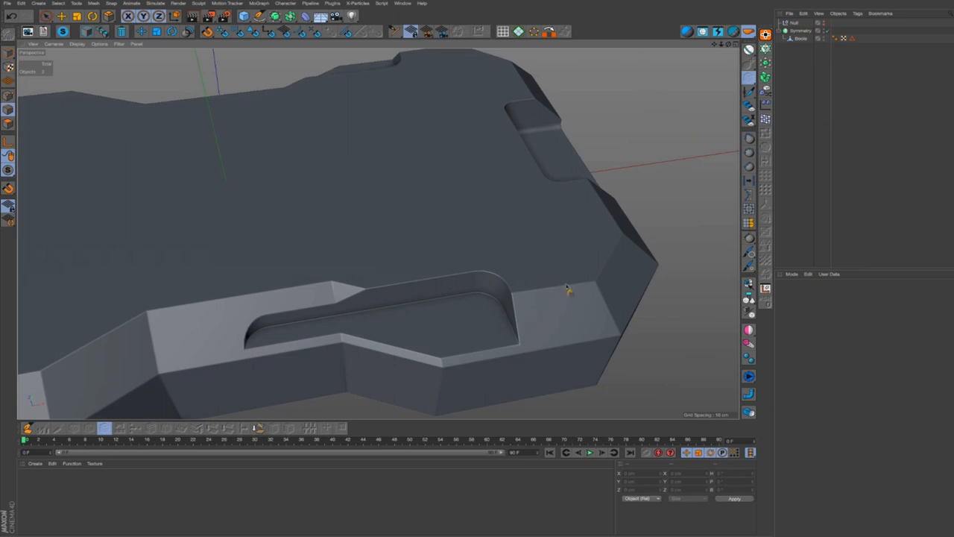
pyautogui.moveTo(519, 103)
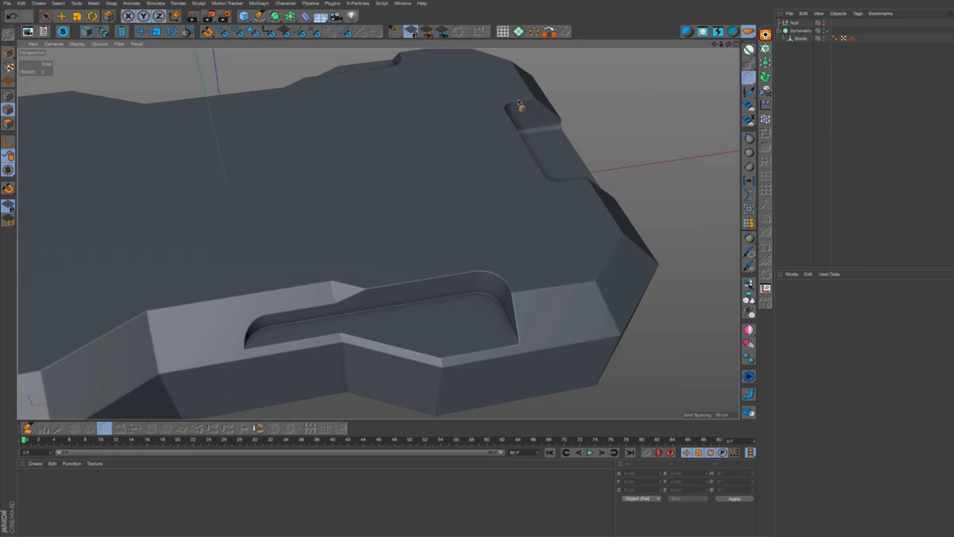
pyautogui.moveTo(445, 287)
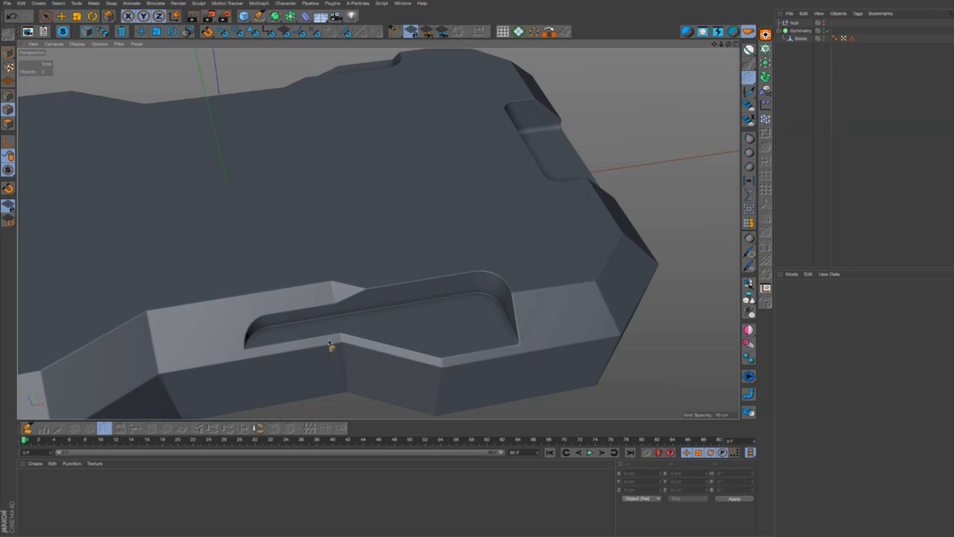
pyautogui.moveTo(794, 133)
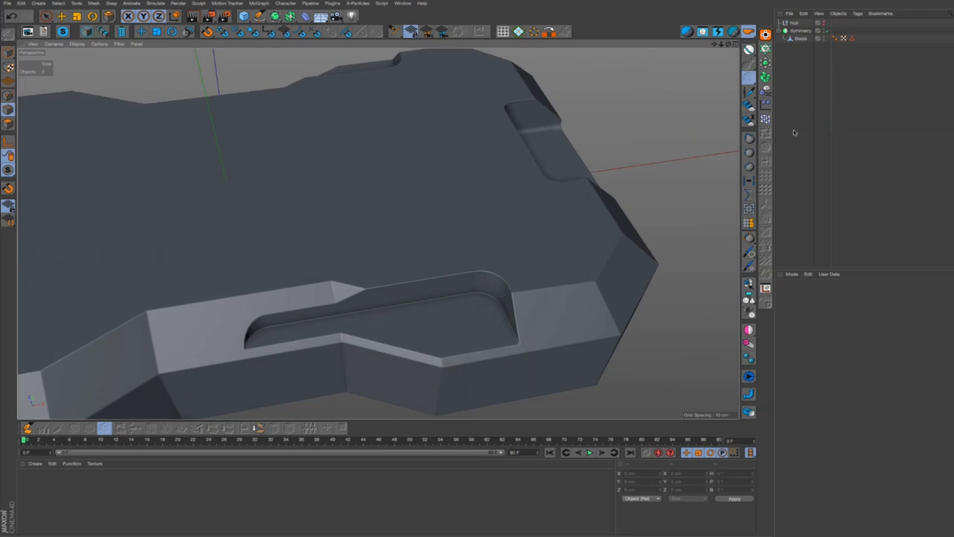
pyautogui.moveTo(480, 261)
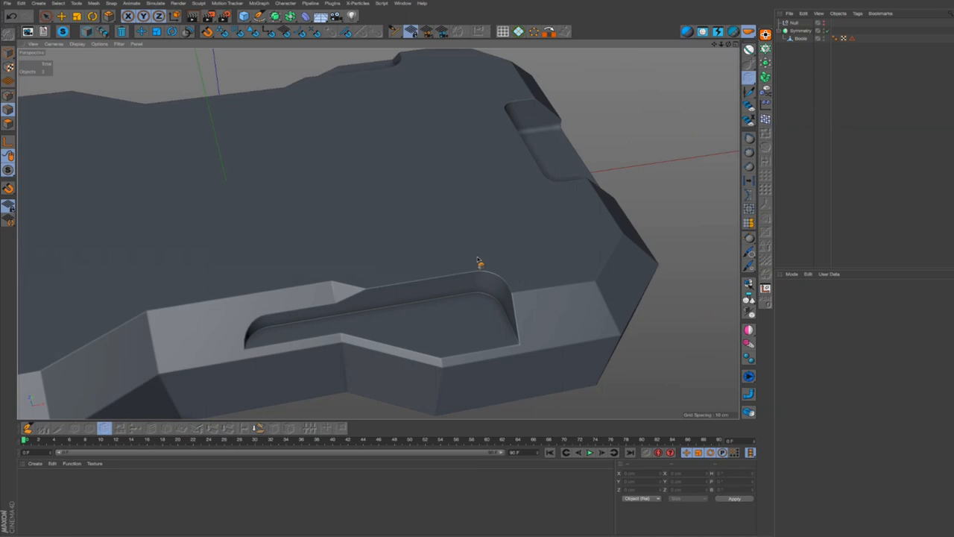
pyautogui.moveTo(427, 302)
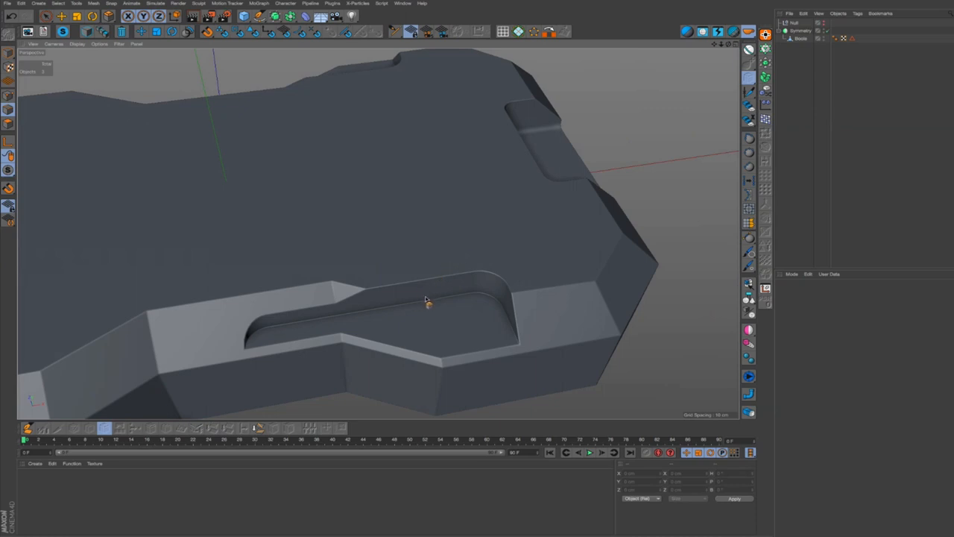
pyautogui.moveTo(425, 298); pyautogui.dragTo(440, 306)
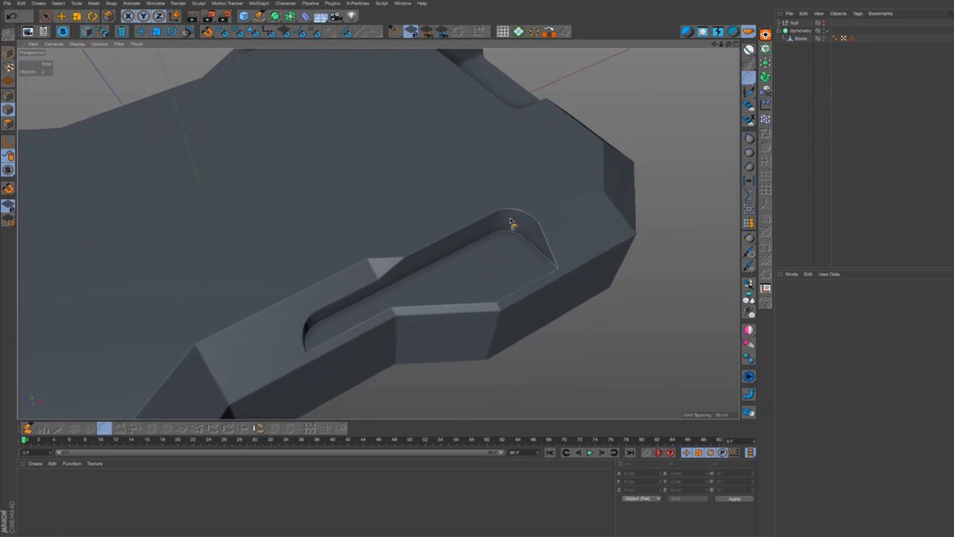
pyautogui.moveTo(510, 224); pyautogui.dragTo(418, 242)
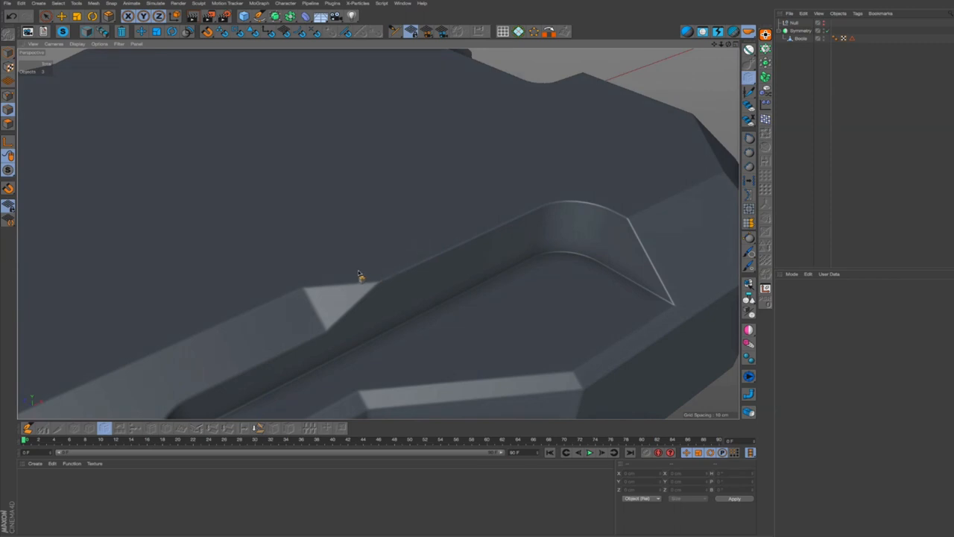
pyautogui.moveTo(636, 207)
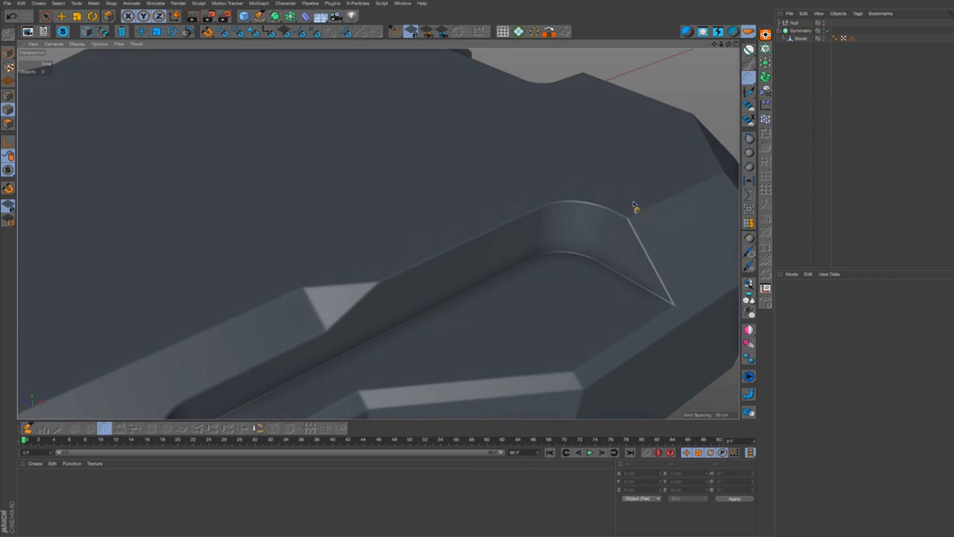
pyautogui.moveTo(623, 215)
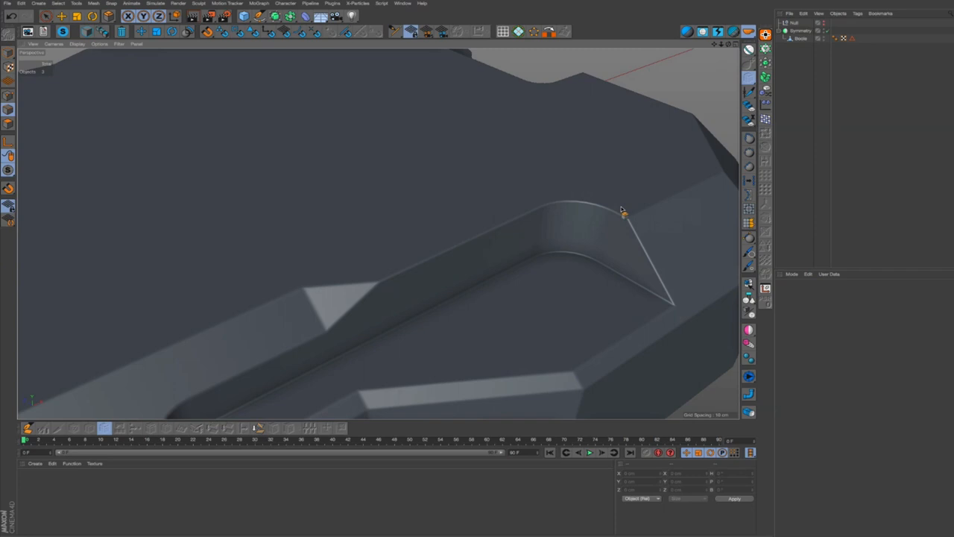
pyautogui.moveTo(495, 232)
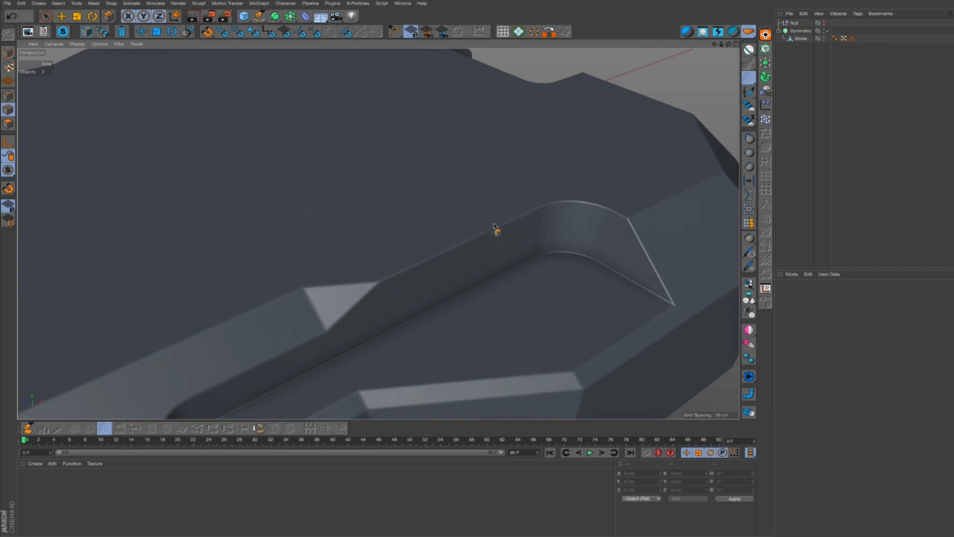
pyautogui.moveTo(495, 230); pyautogui.dragTo(550, 314)
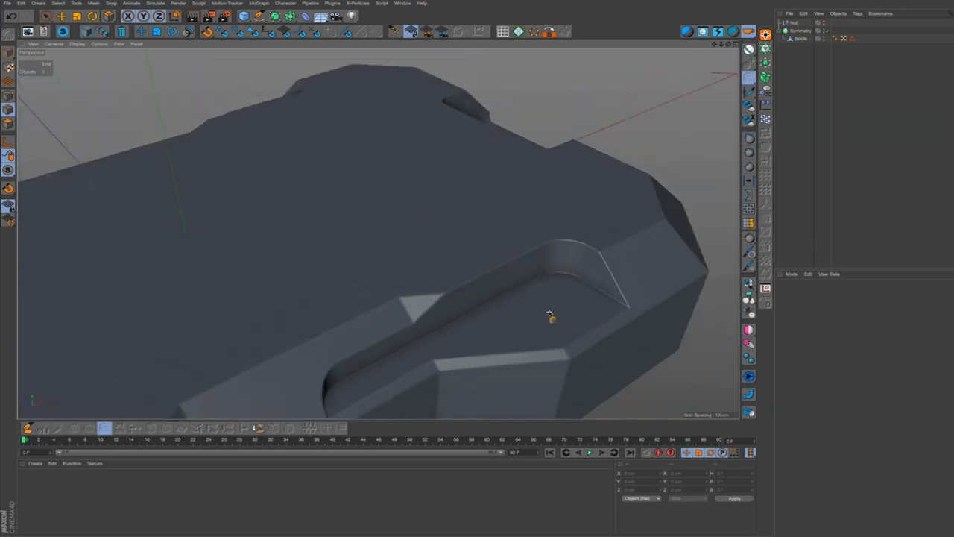